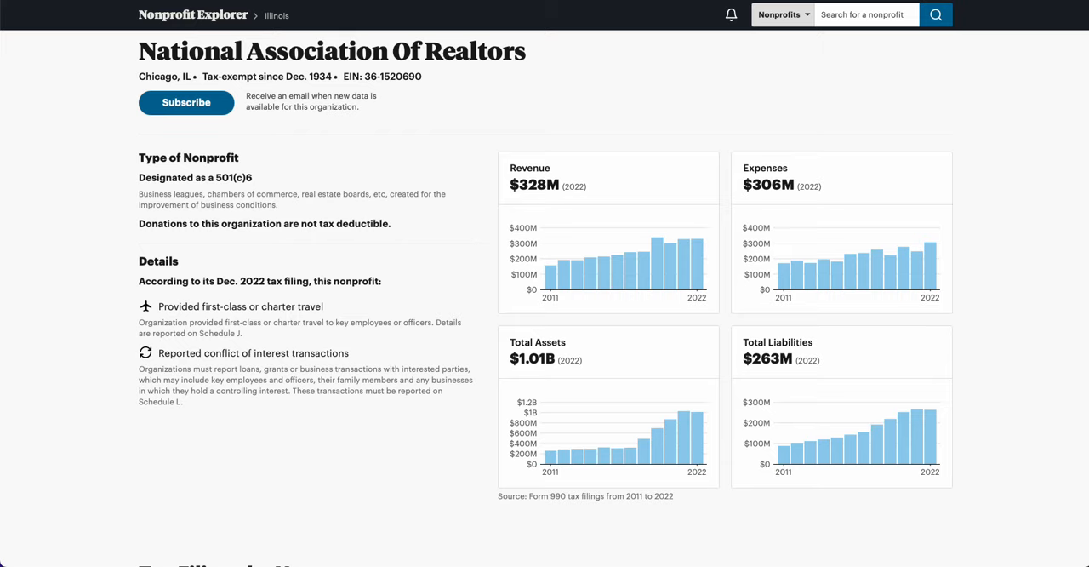
mouse_move(562, 113)
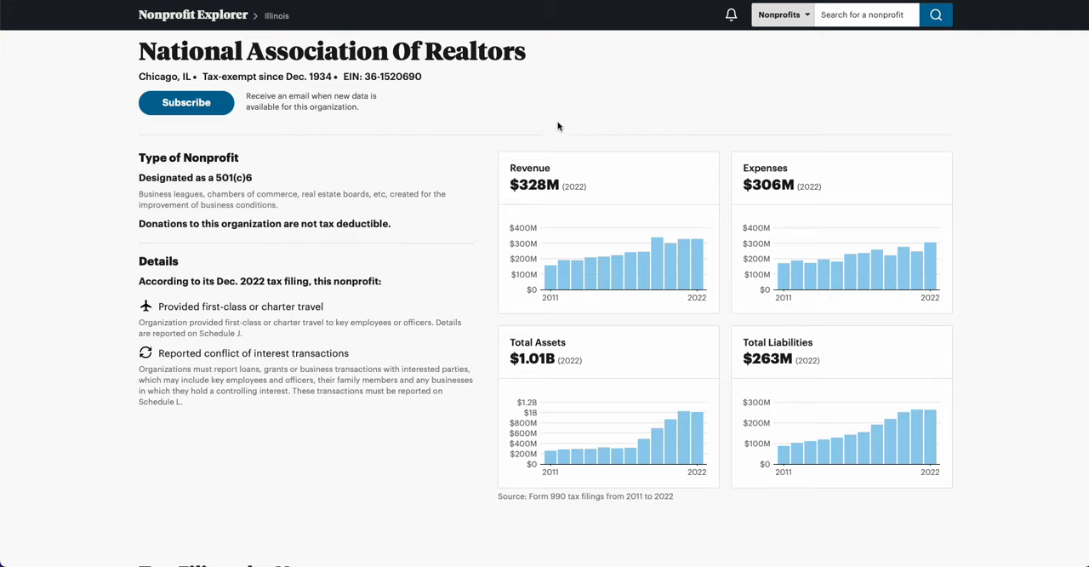
mouse_move(548, 140)
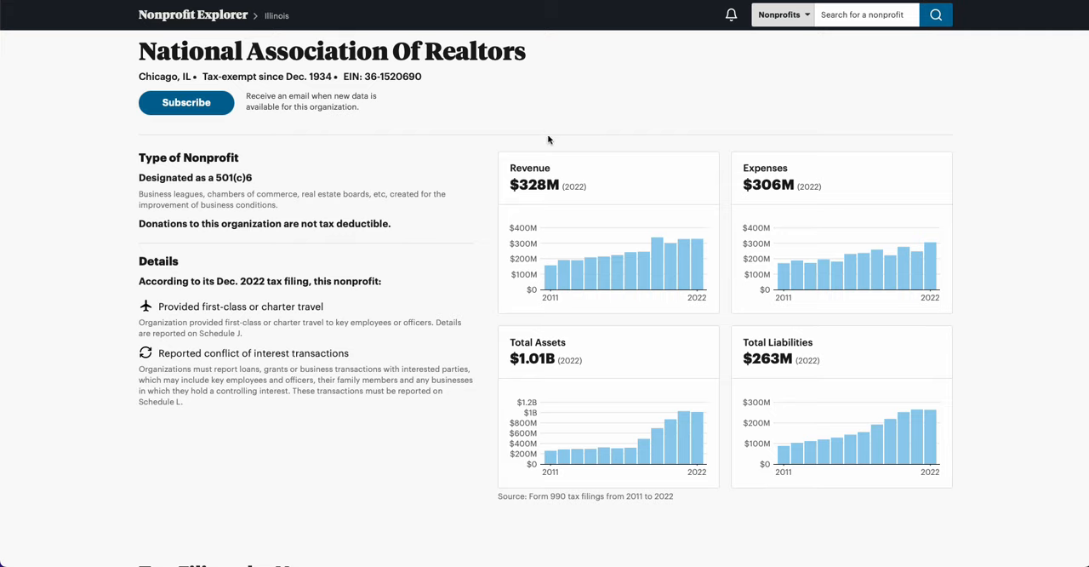
mouse_move(558, 122)
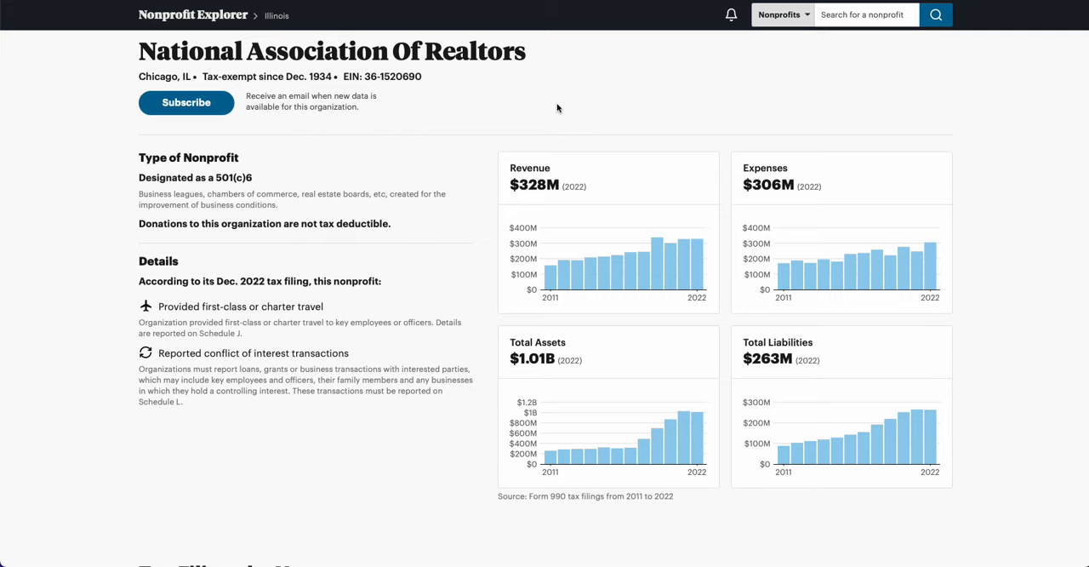
mouse_move(544, 106)
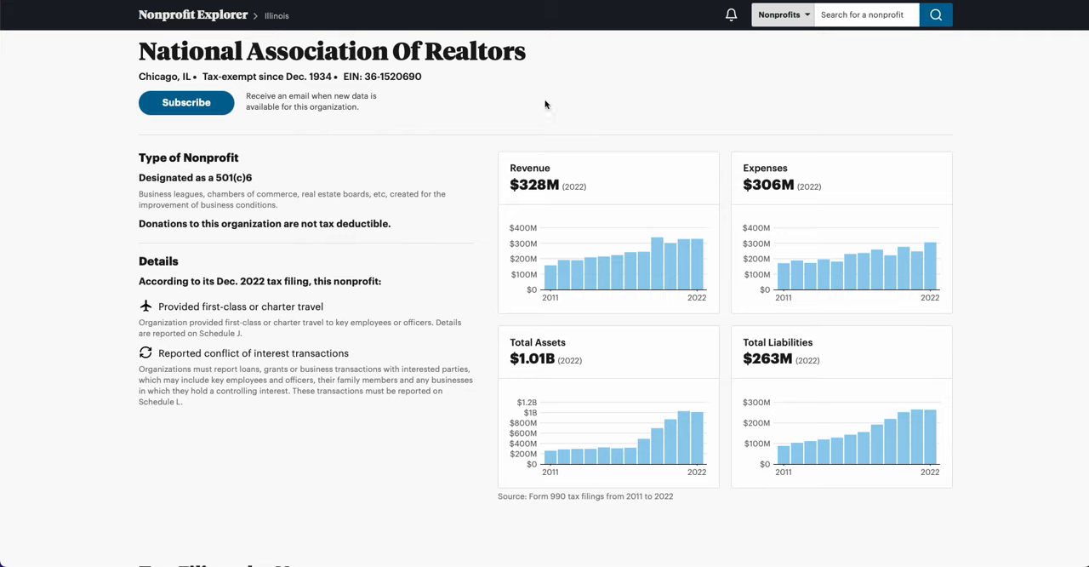
mouse_move(541, 100)
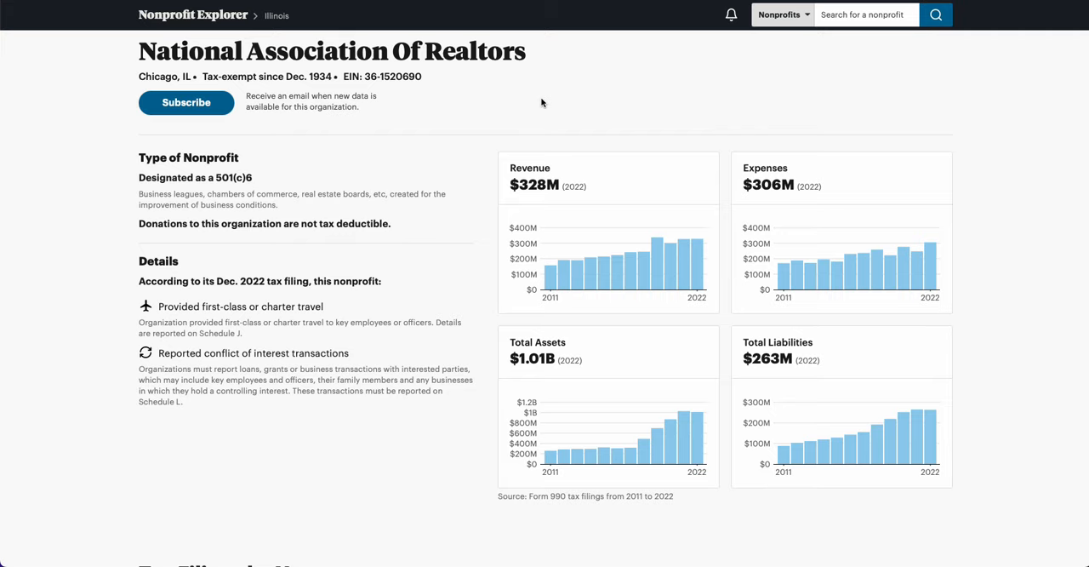
mouse_move(518, 122)
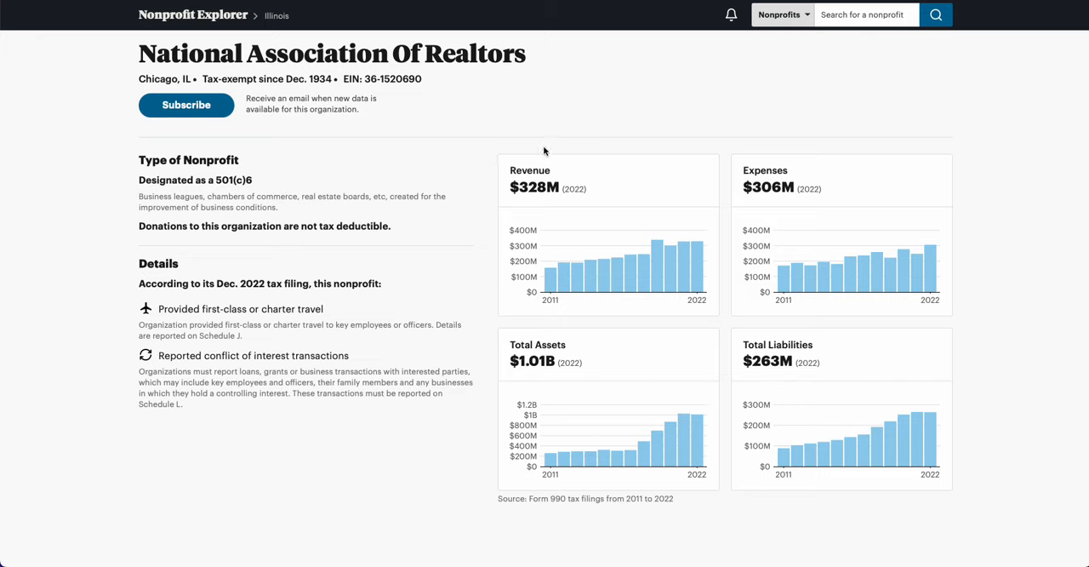
mouse_move(528, 140)
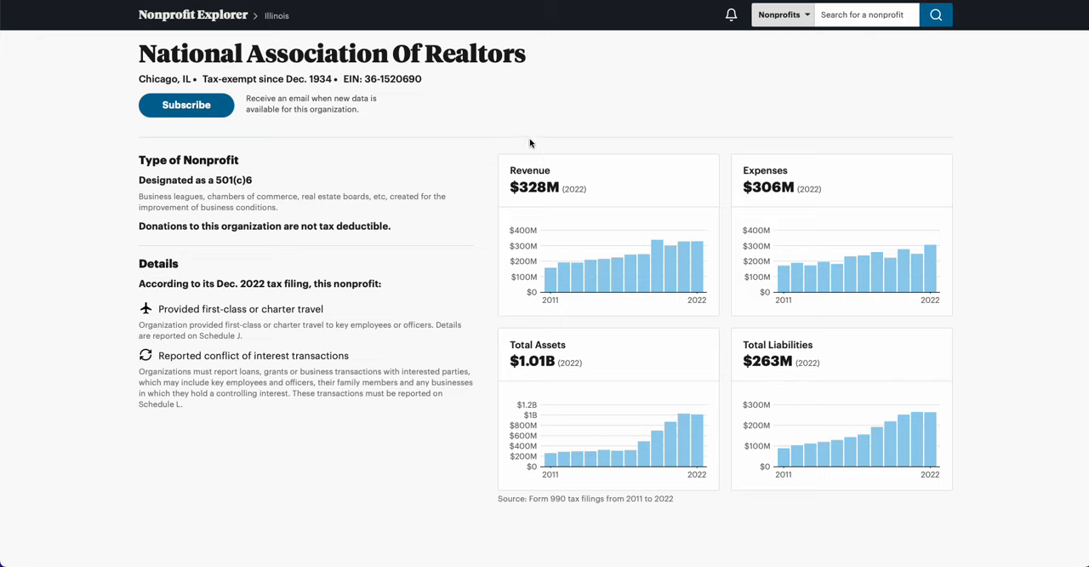
mouse_move(528, 148)
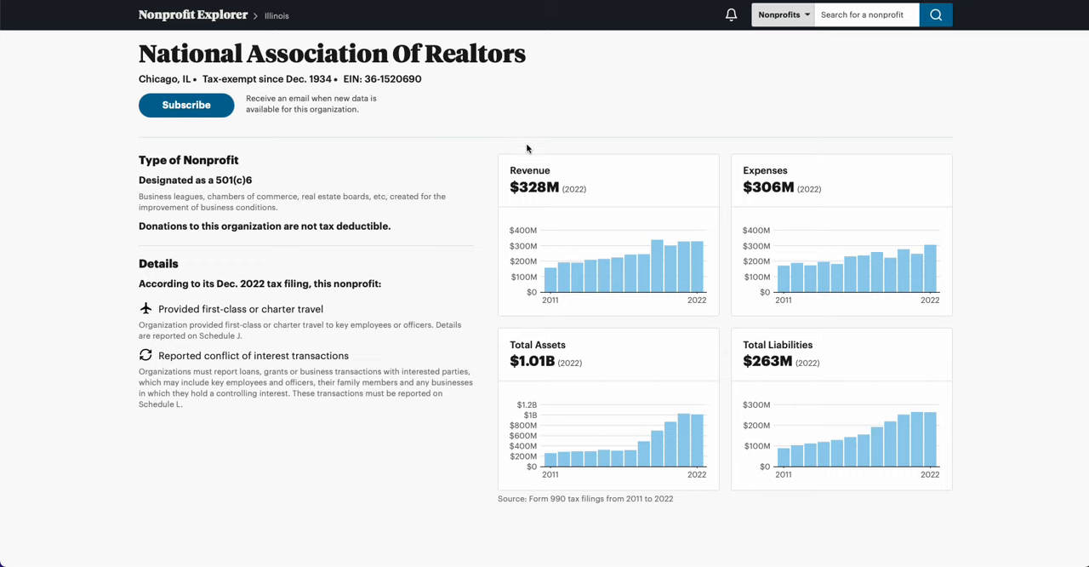
mouse_move(576, 191)
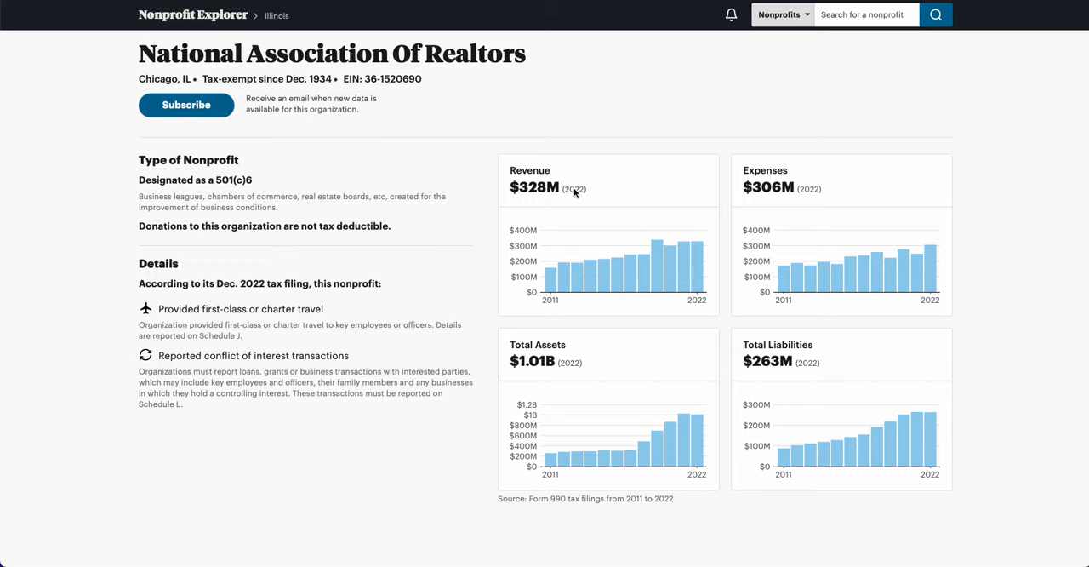
mouse_move(554, 203)
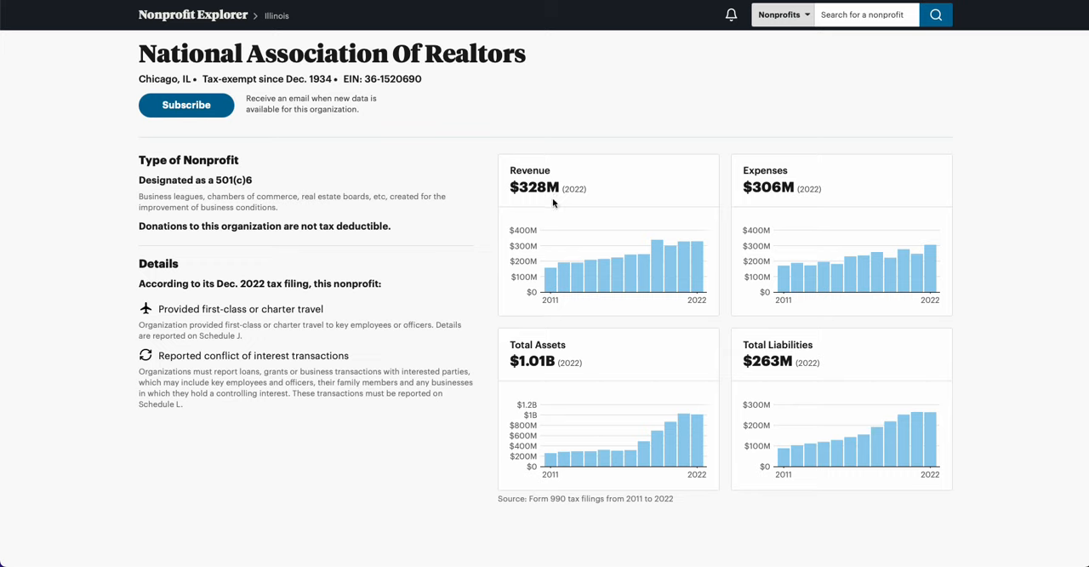
mouse_move(582, 206)
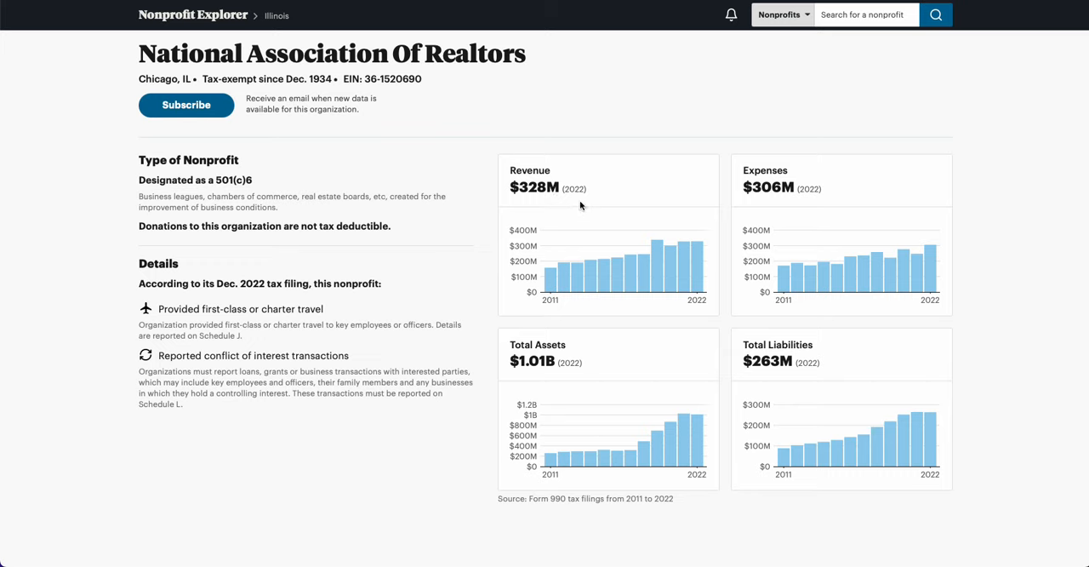
mouse_move(762, 203)
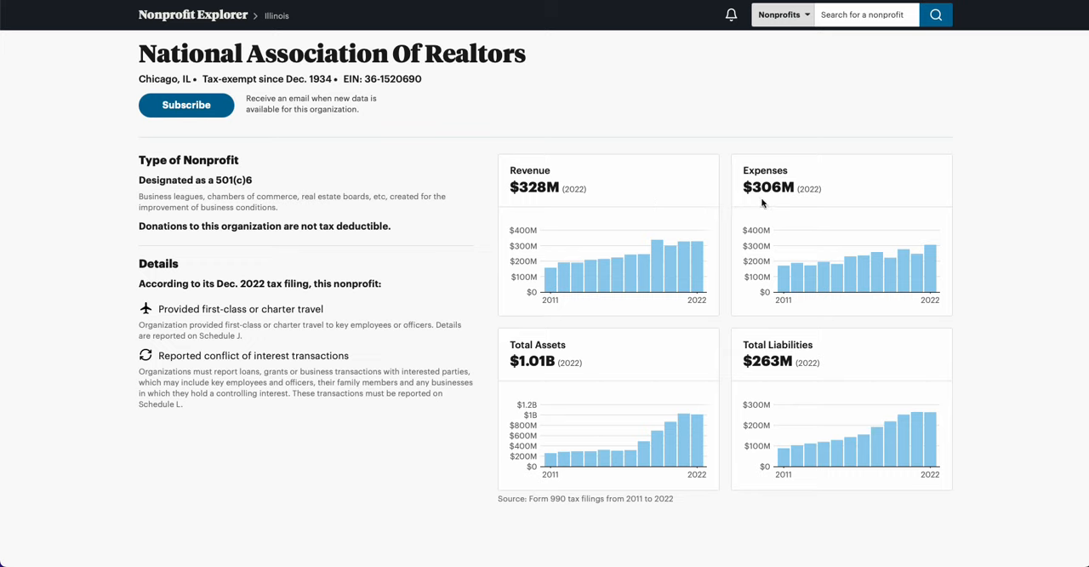
mouse_move(805, 206)
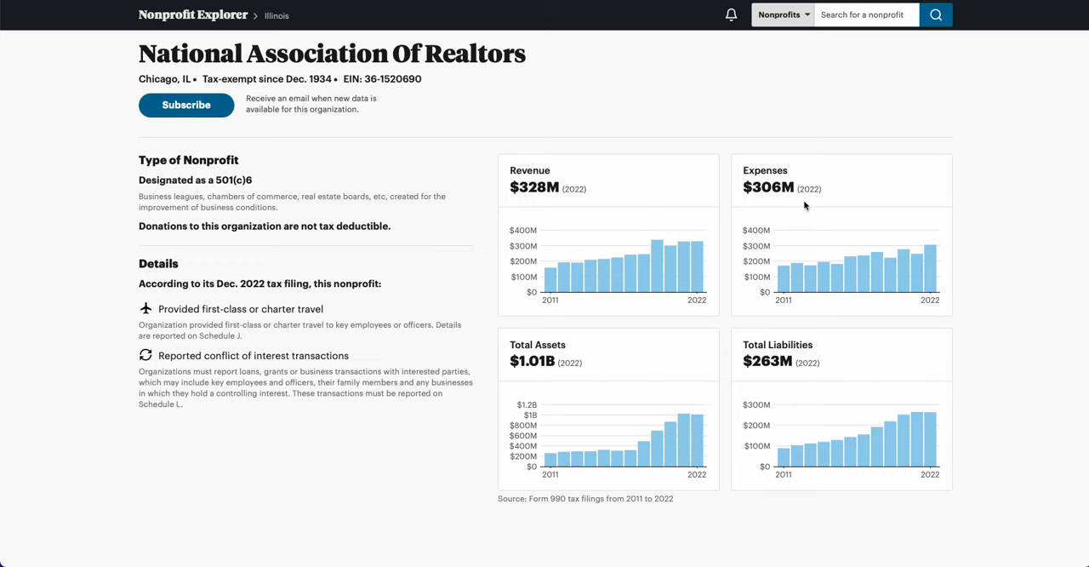
mouse_move(798, 207)
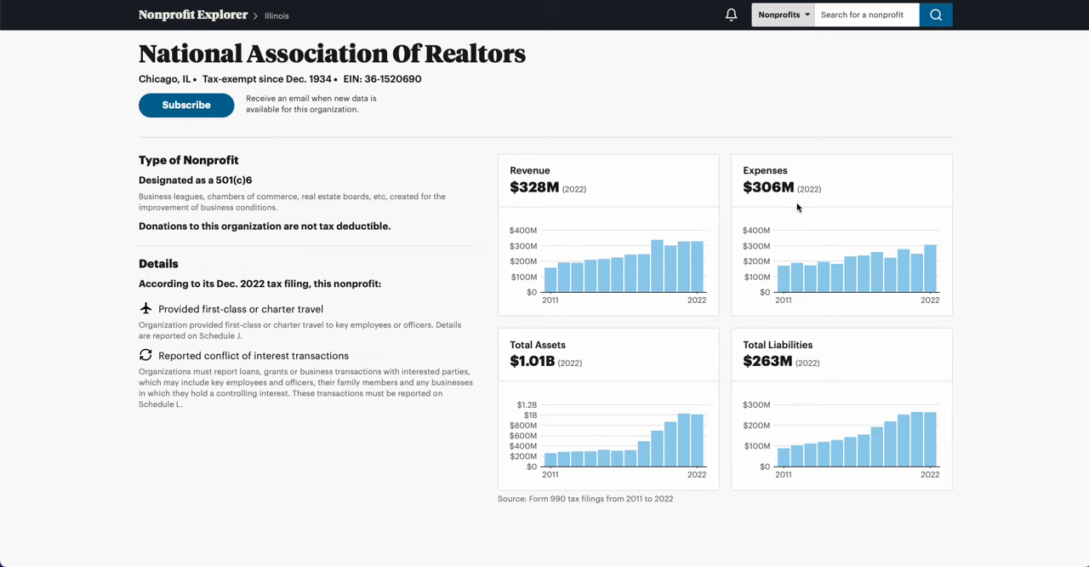
mouse_move(180, 162)
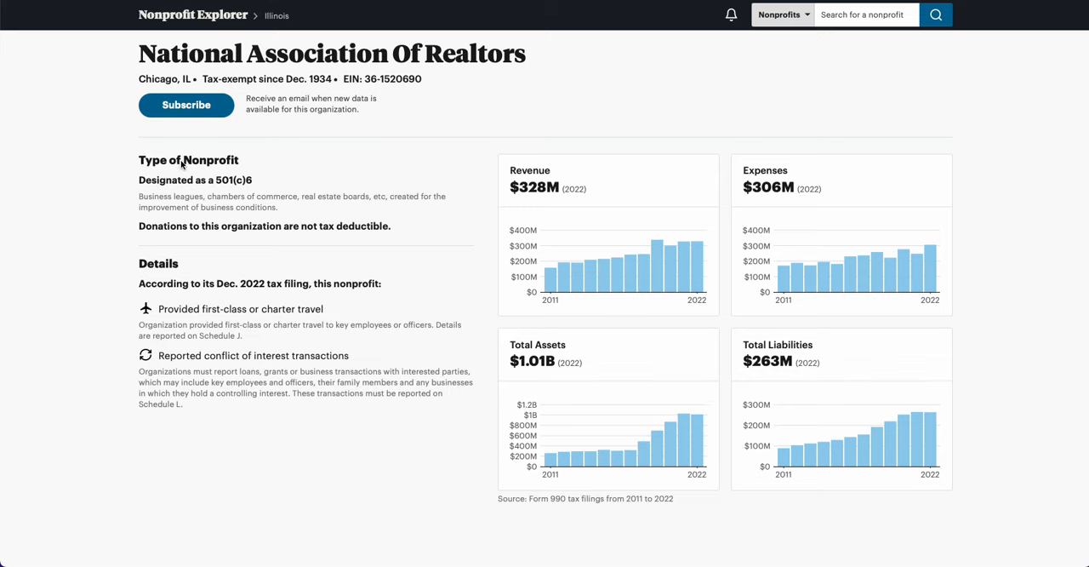
scroll("down", 3)
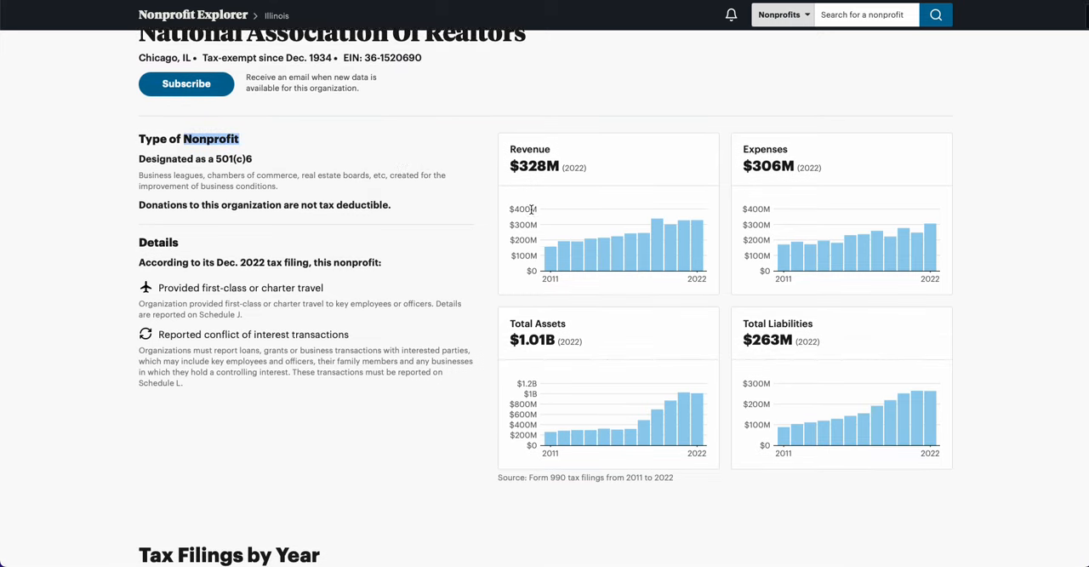
scroll("down", 3)
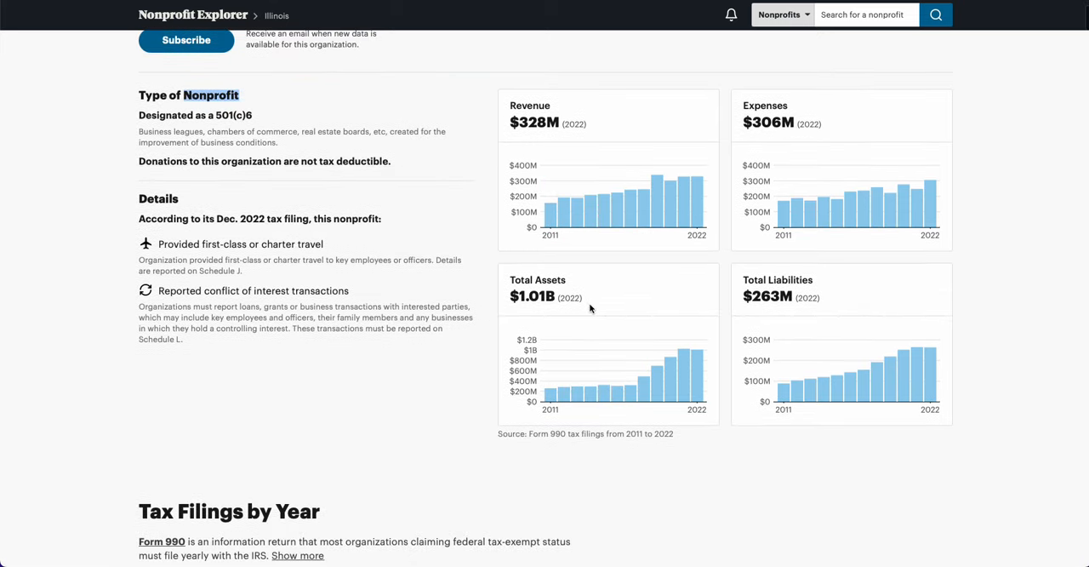
mouse_move(643, 310)
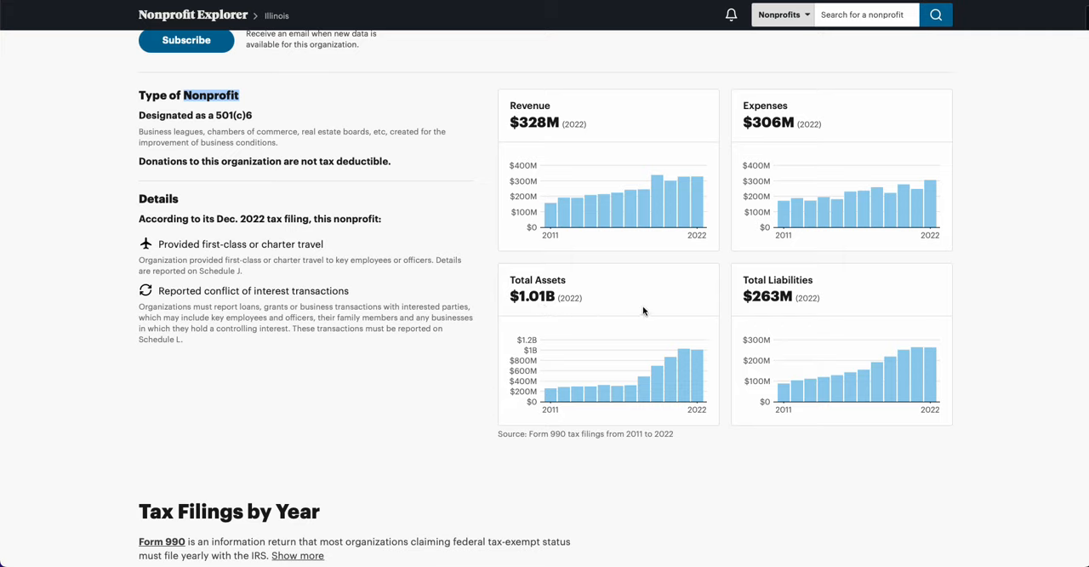
mouse_move(769, 303)
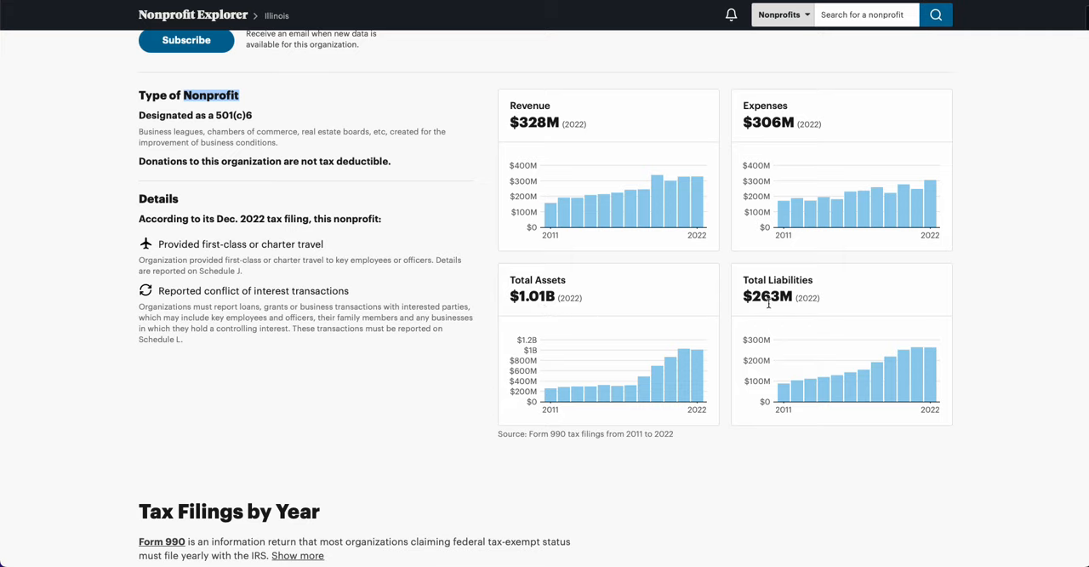
mouse_move(796, 263)
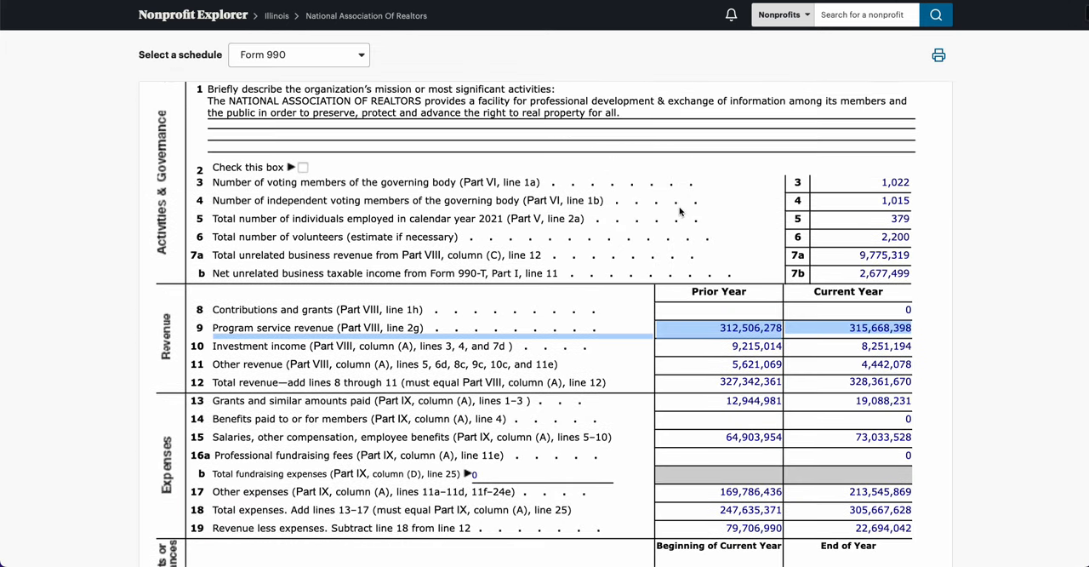
scroll("down", 3)
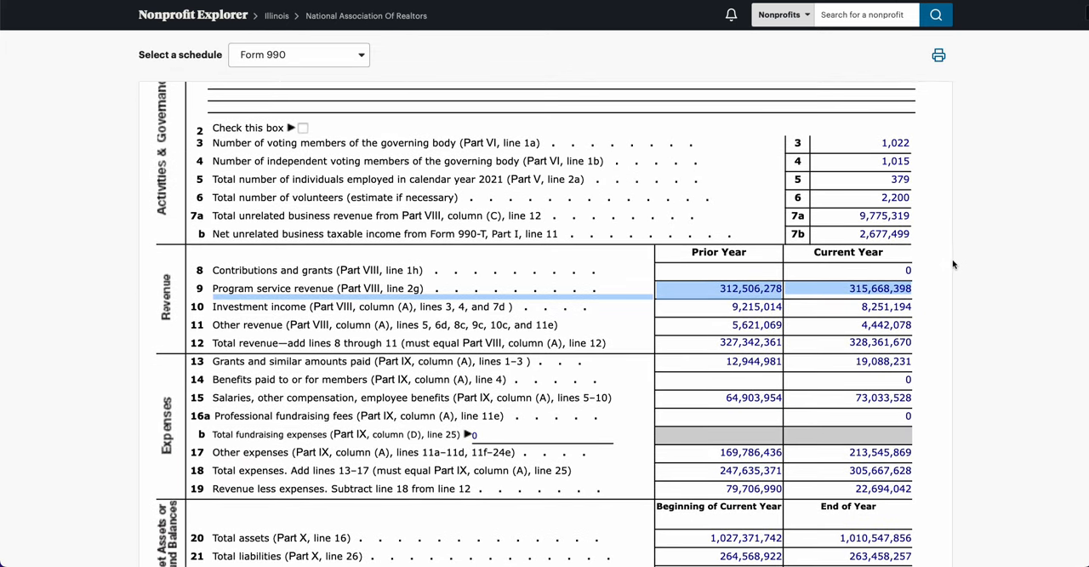
mouse_move(875, 298)
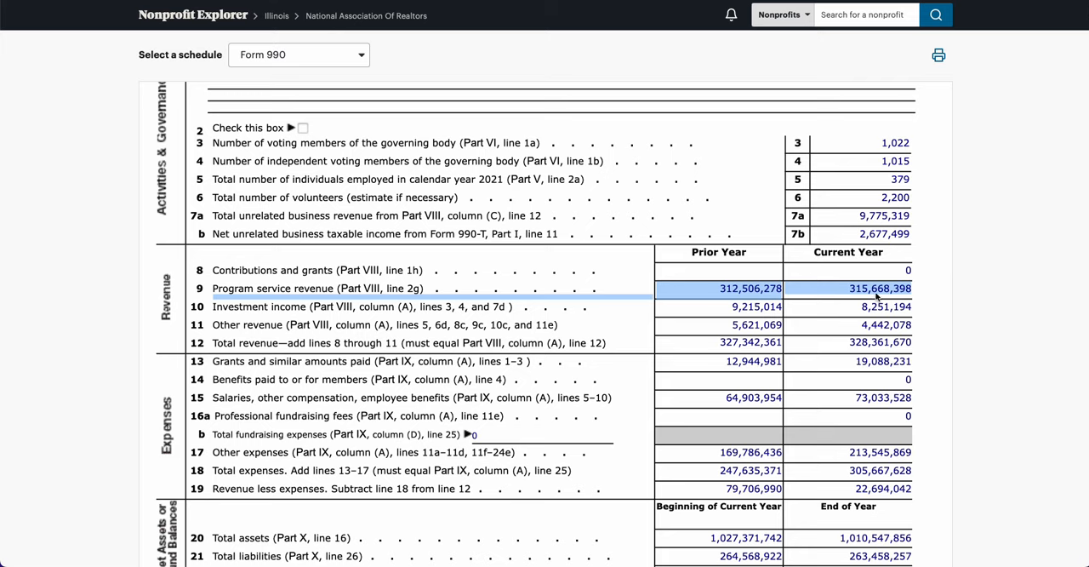
mouse_move(854, 293)
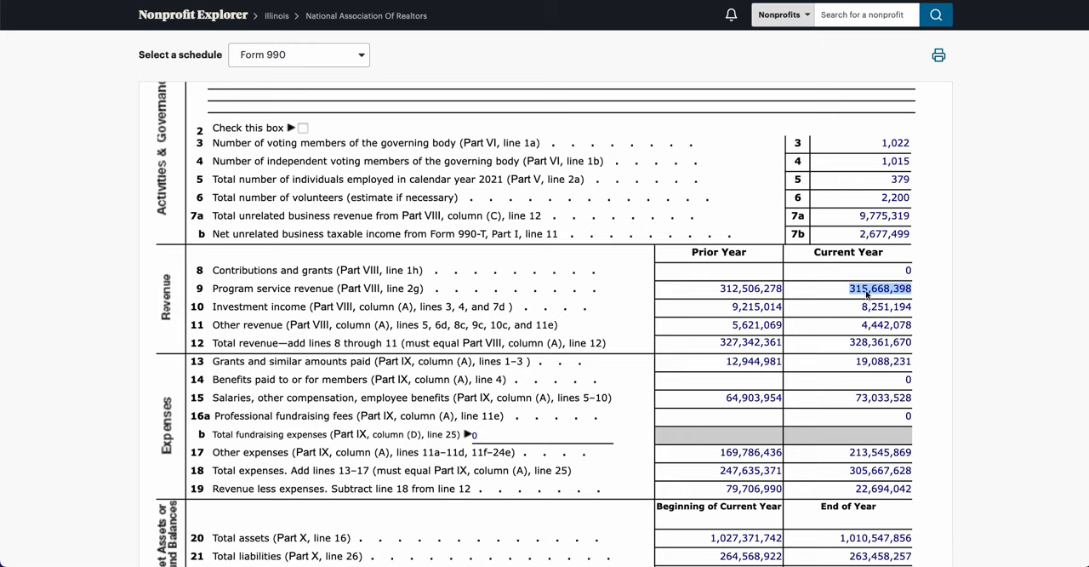
mouse_move(875, 320)
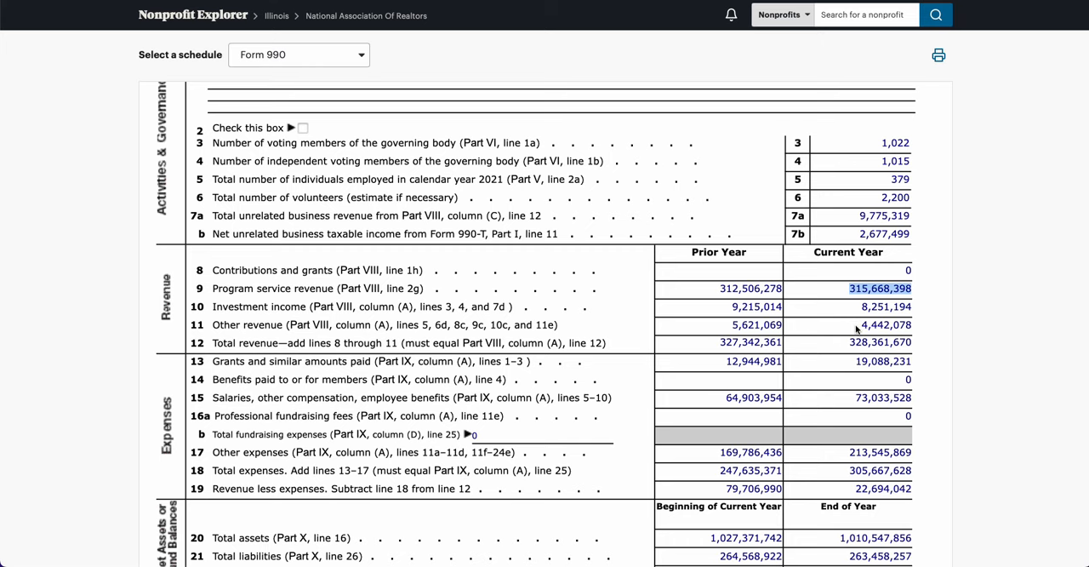
mouse_move(849, 347)
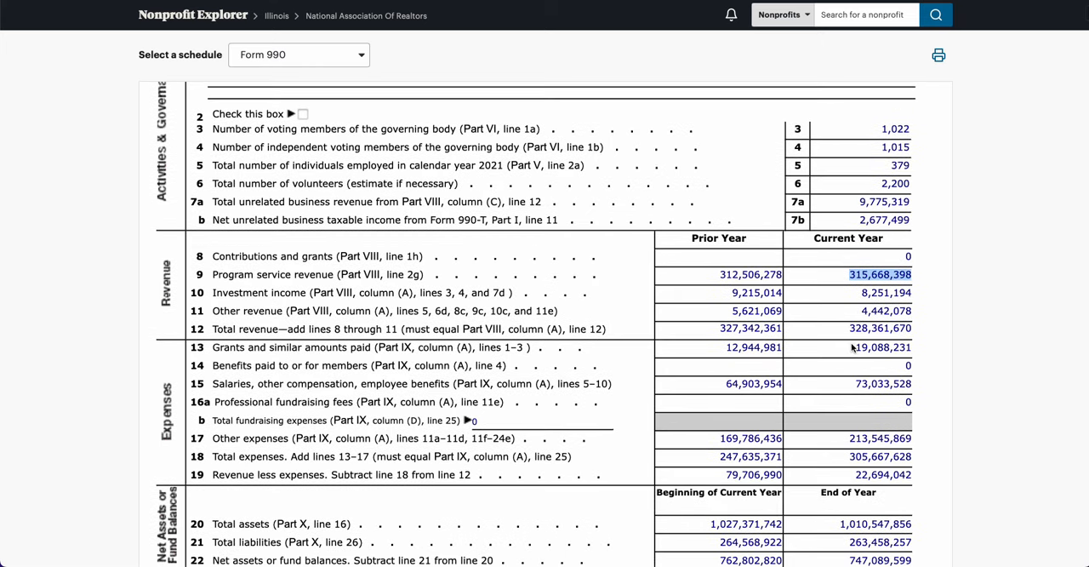
scroll("down", 3)
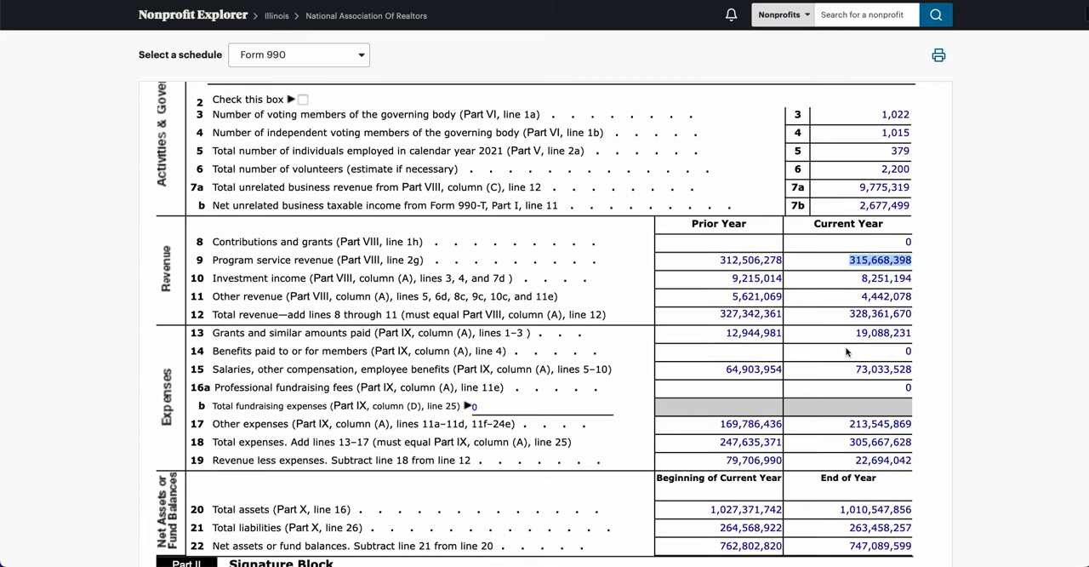
scroll("down", 3)
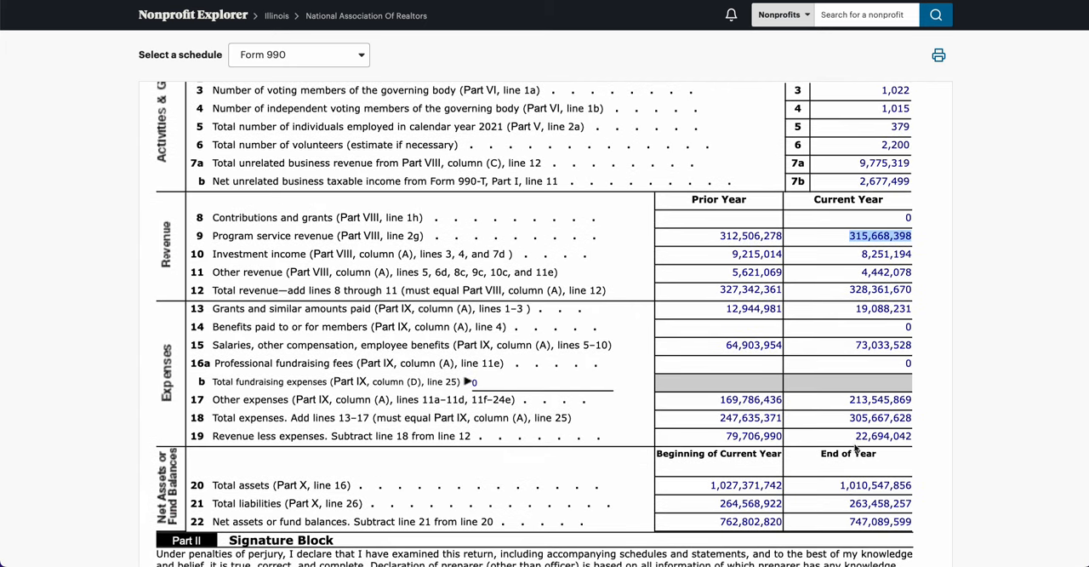
mouse_move(858, 446)
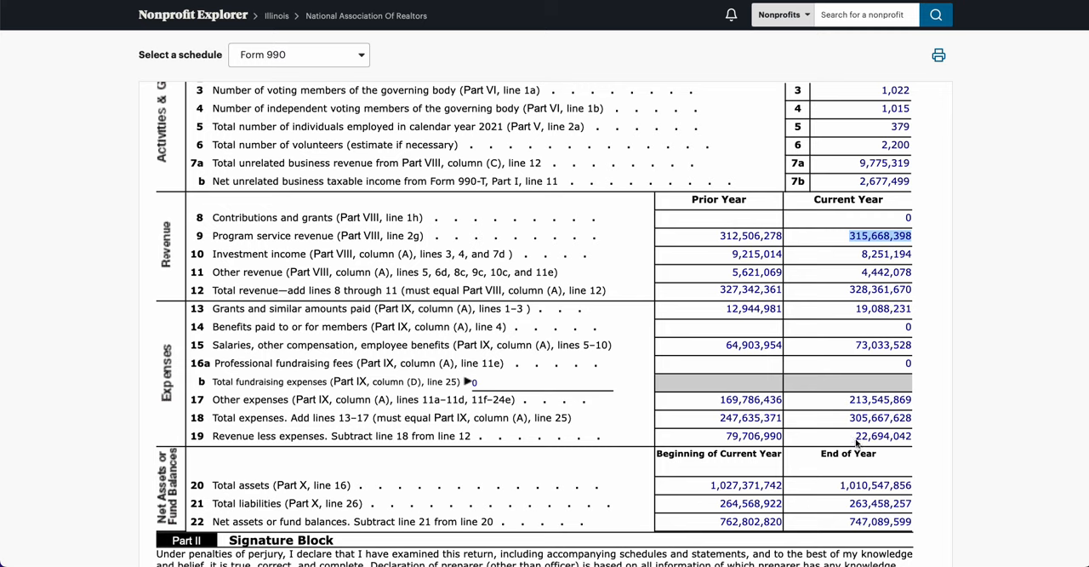
mouse_move(857, 442)
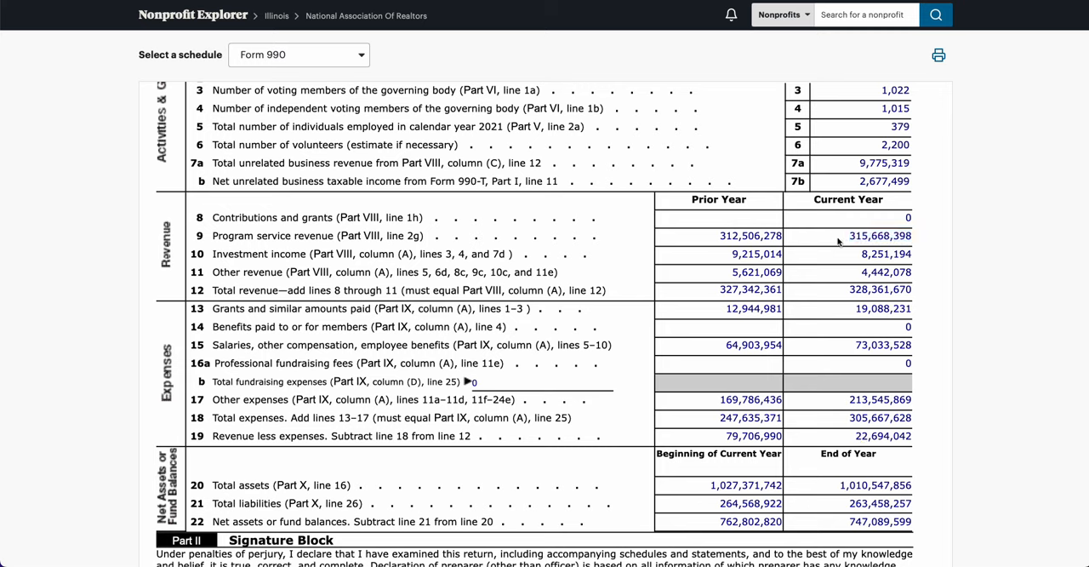
mouse_move(721, 238)
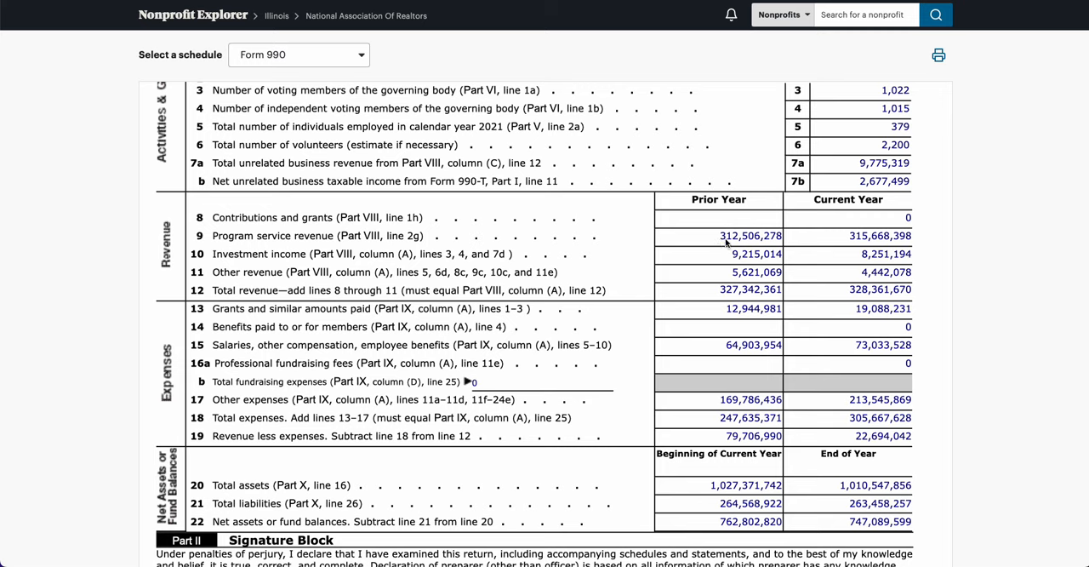
mouse_move(847, 242)
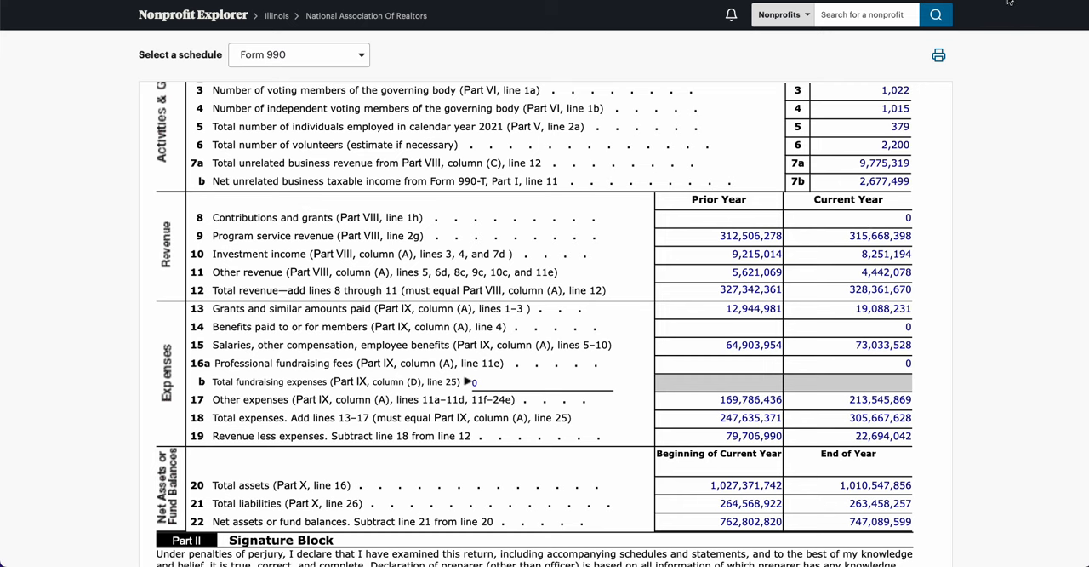
scroll("down", 3)
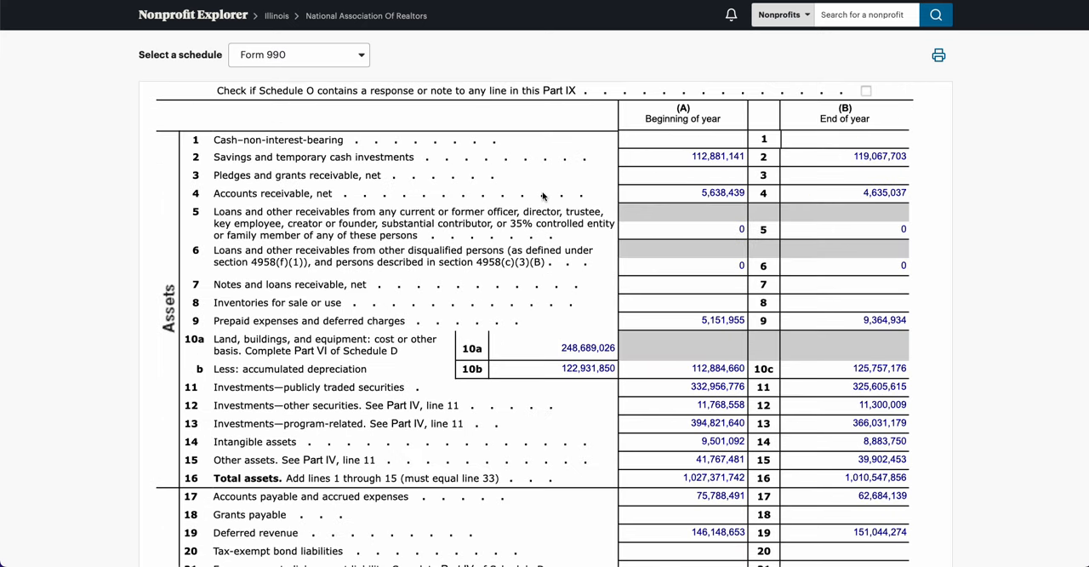
scroll("up", 3)
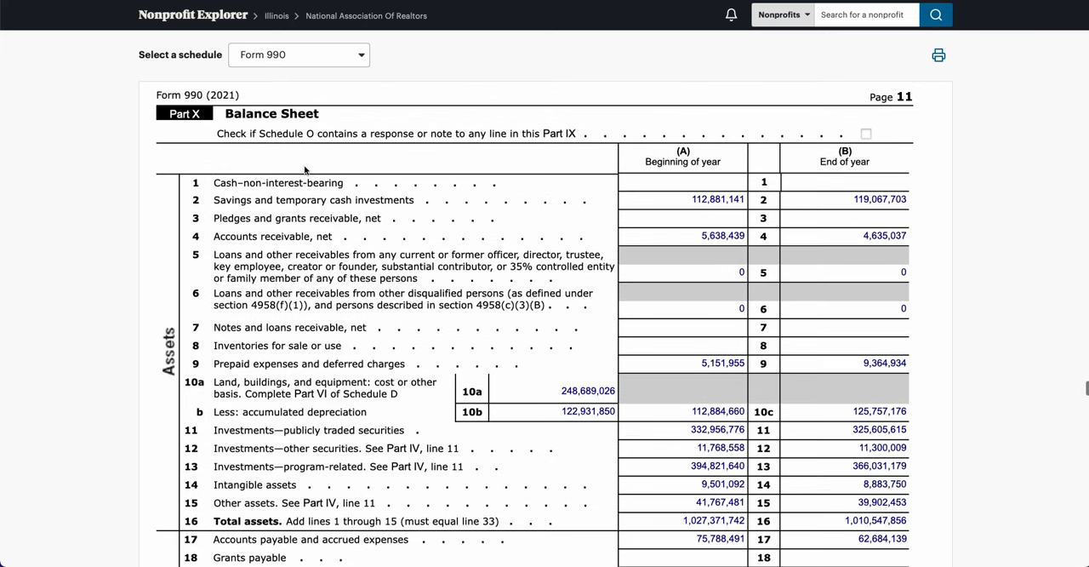
mouse_move(630, 215)
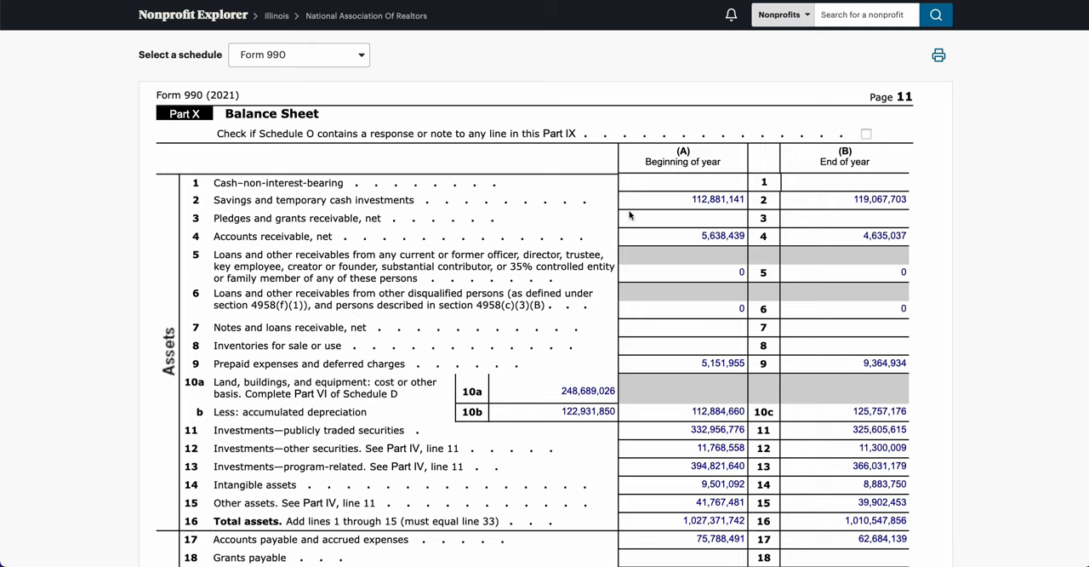
mouse_move(729, 218)
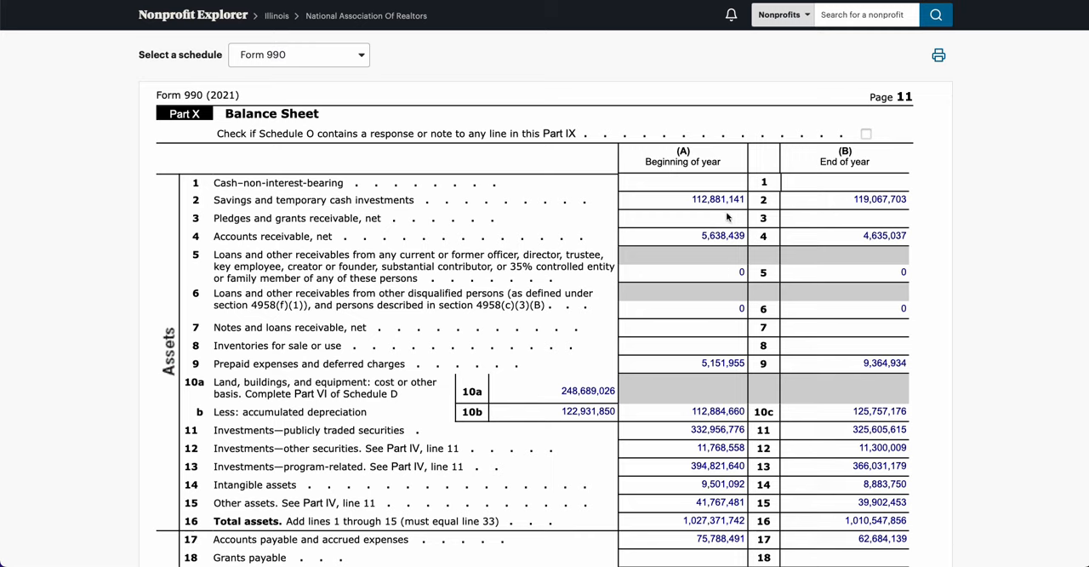
mouse_move(728, 216)
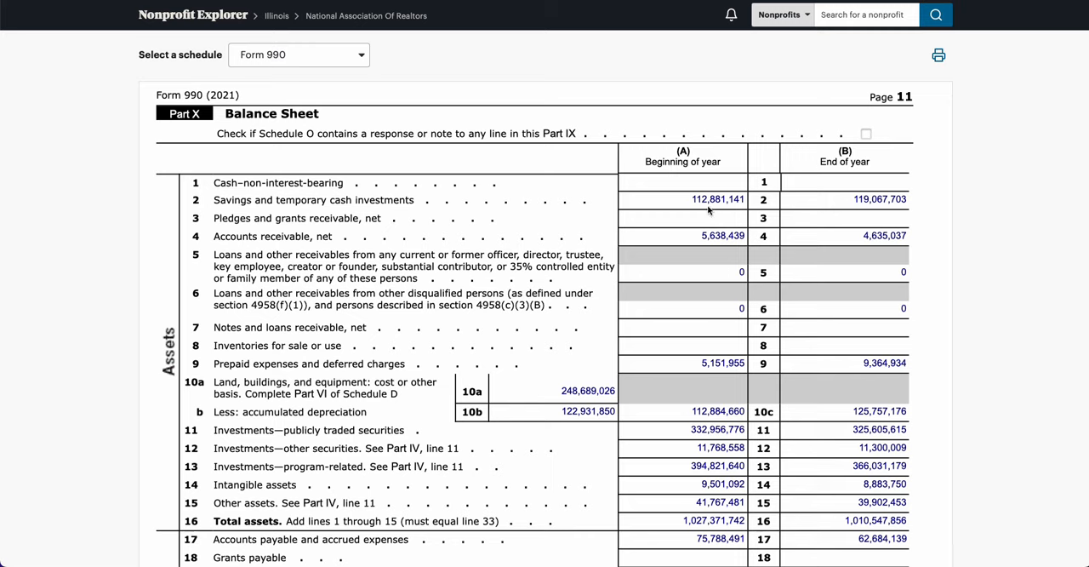
mouse_move(857, 211)
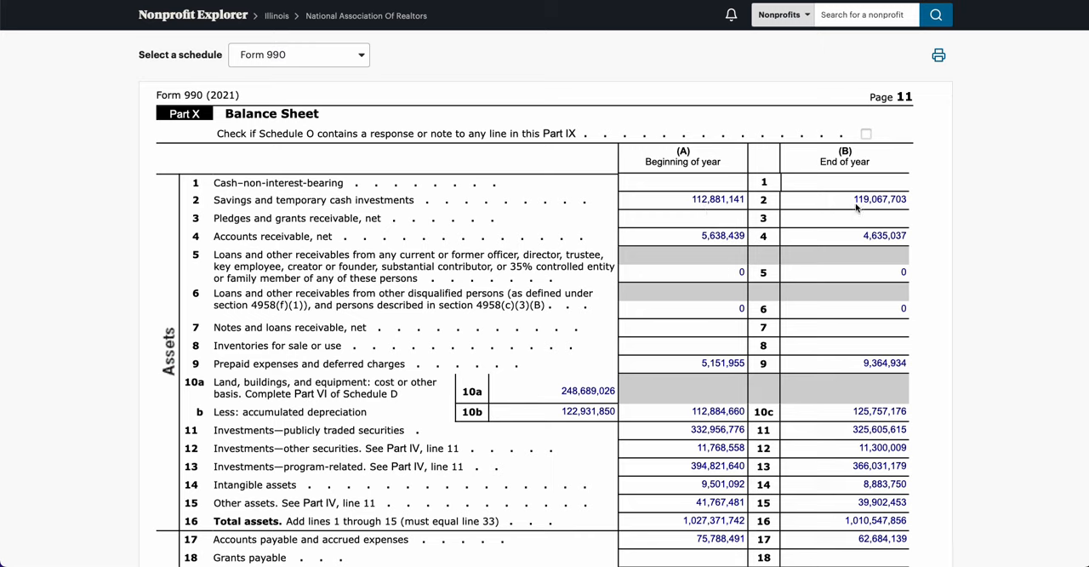
mouse_move(859, 205)
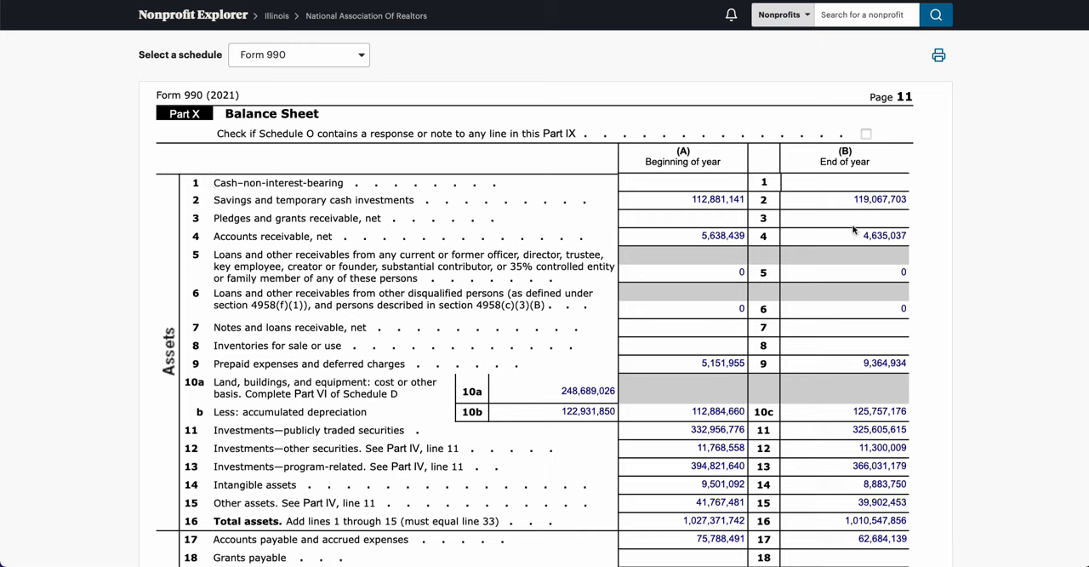
mouse_move(855, 218)
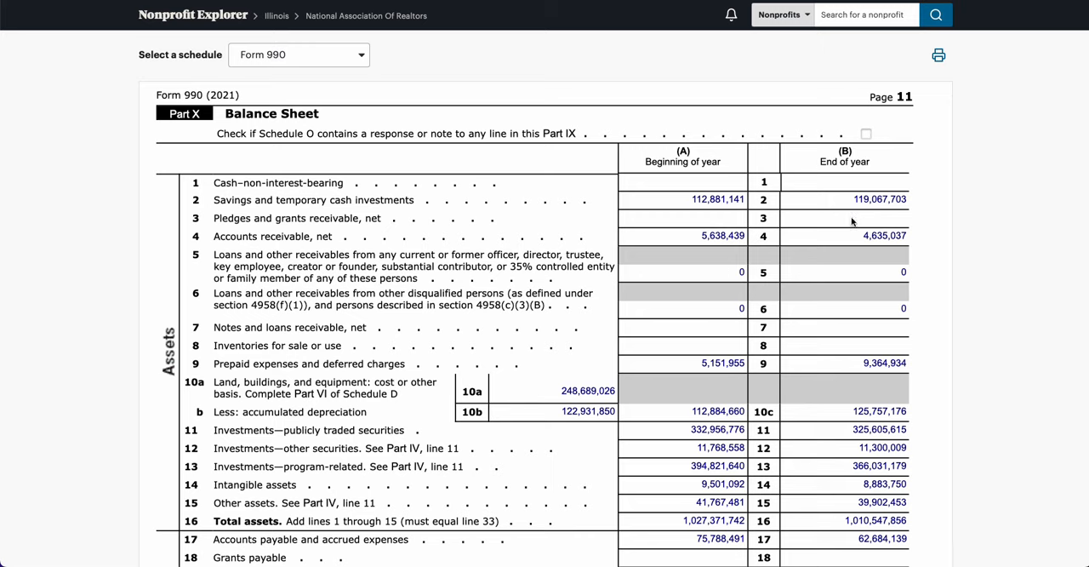
mouse_move(849, 221)
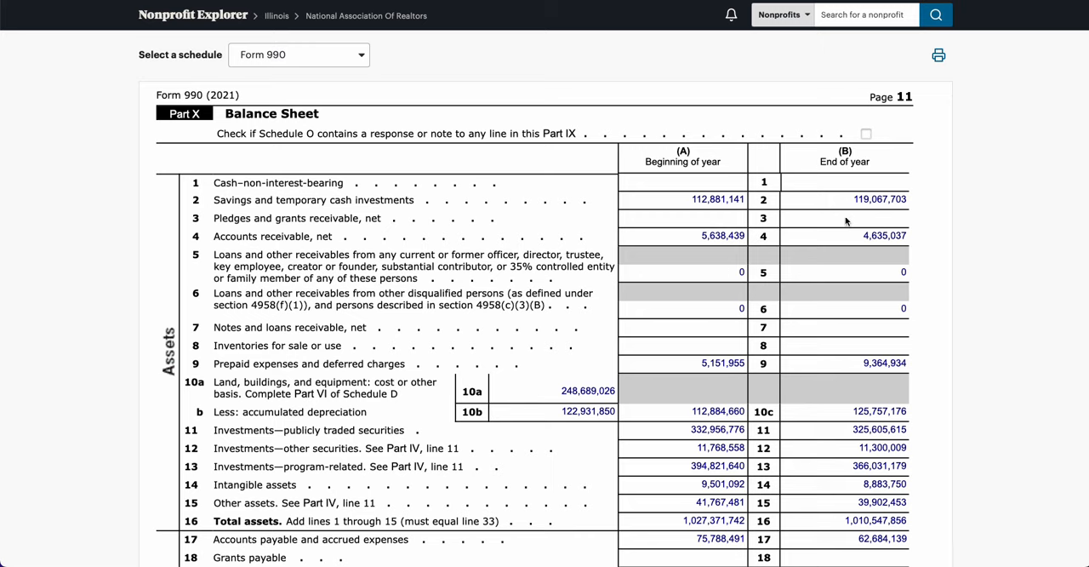
mouse_move(846, 217)
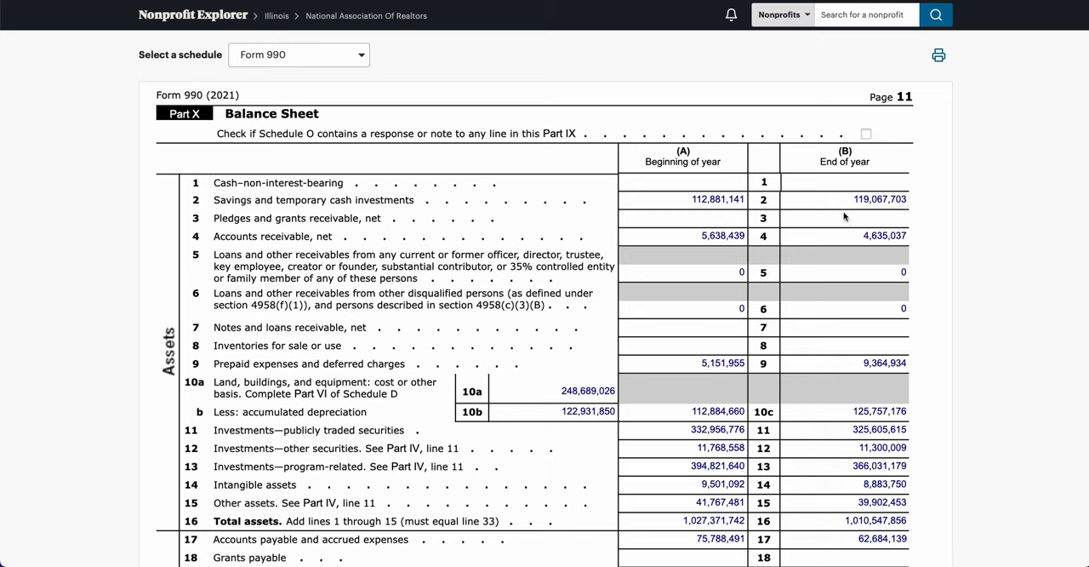
mouse_move(841, 206)
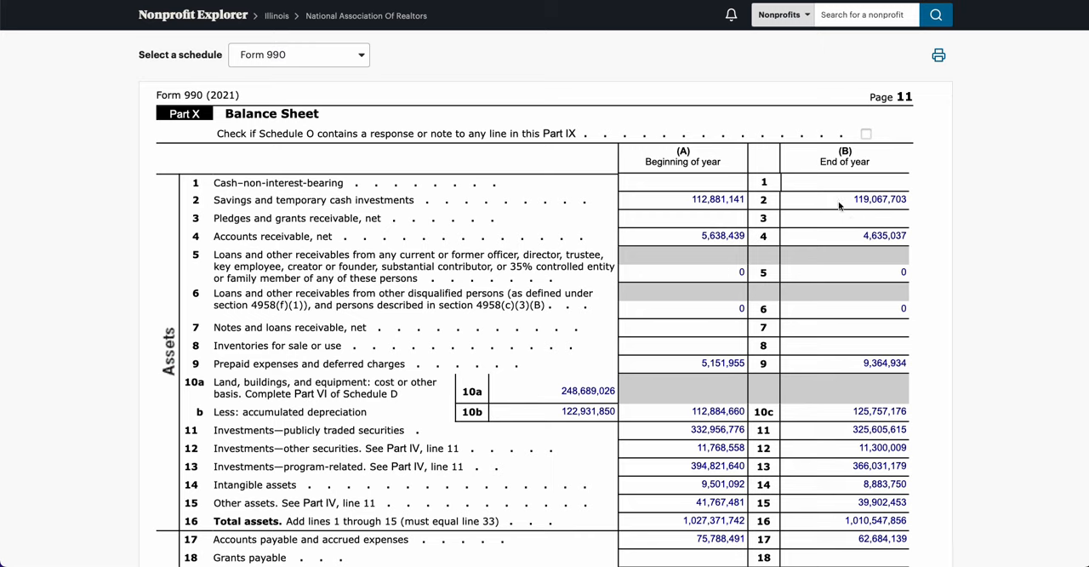
scroll("down", 3)
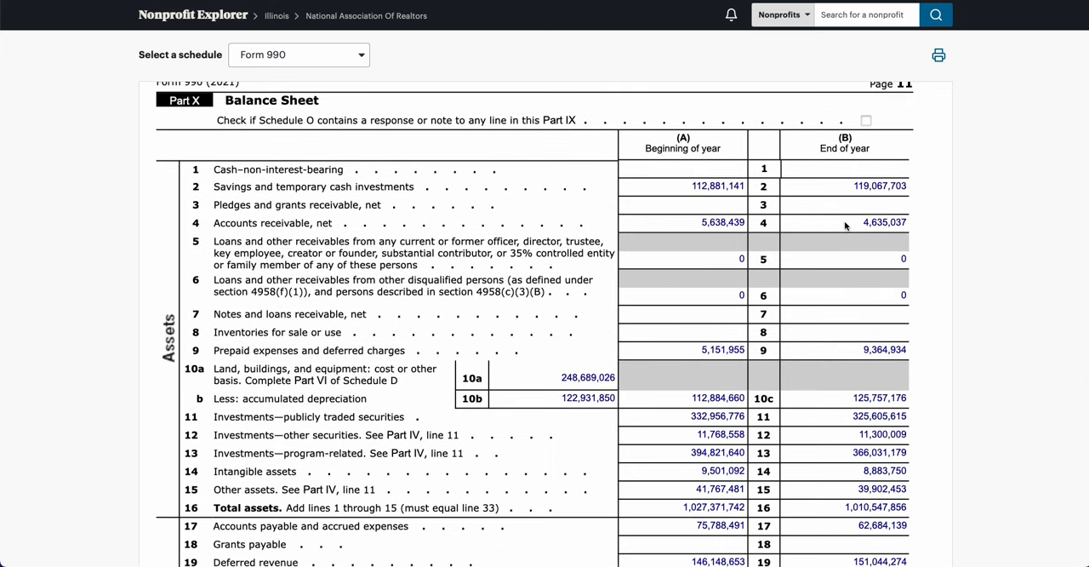
mouse_move(858, 228)
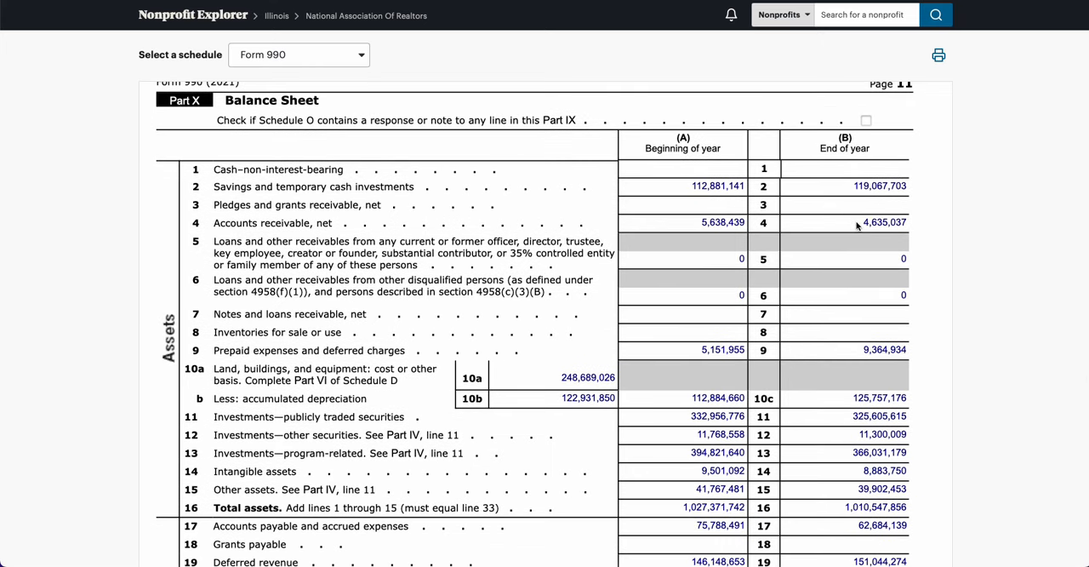
scroll("down", 3)
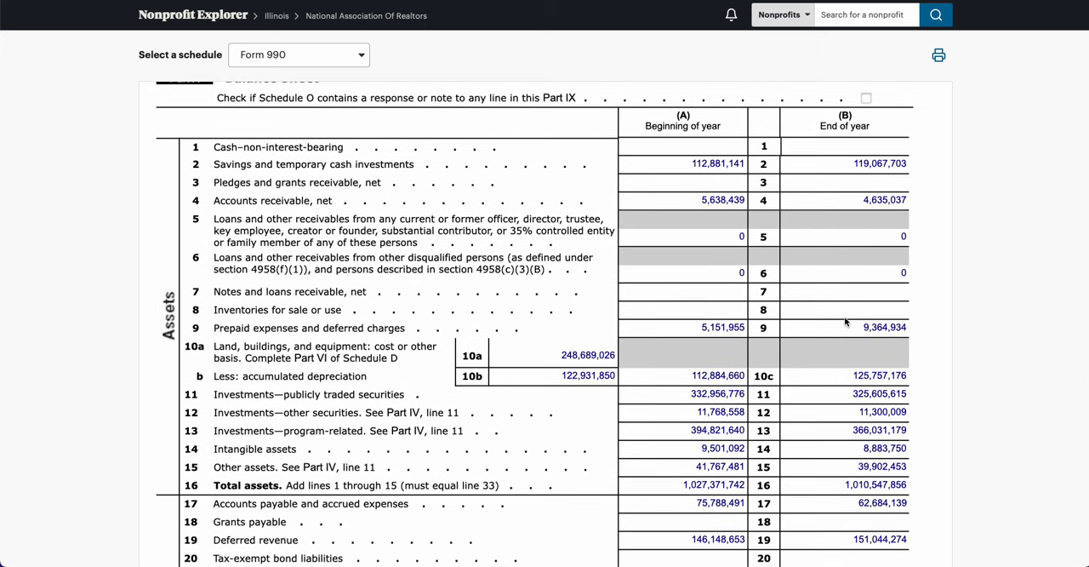
scroll("down", 3)
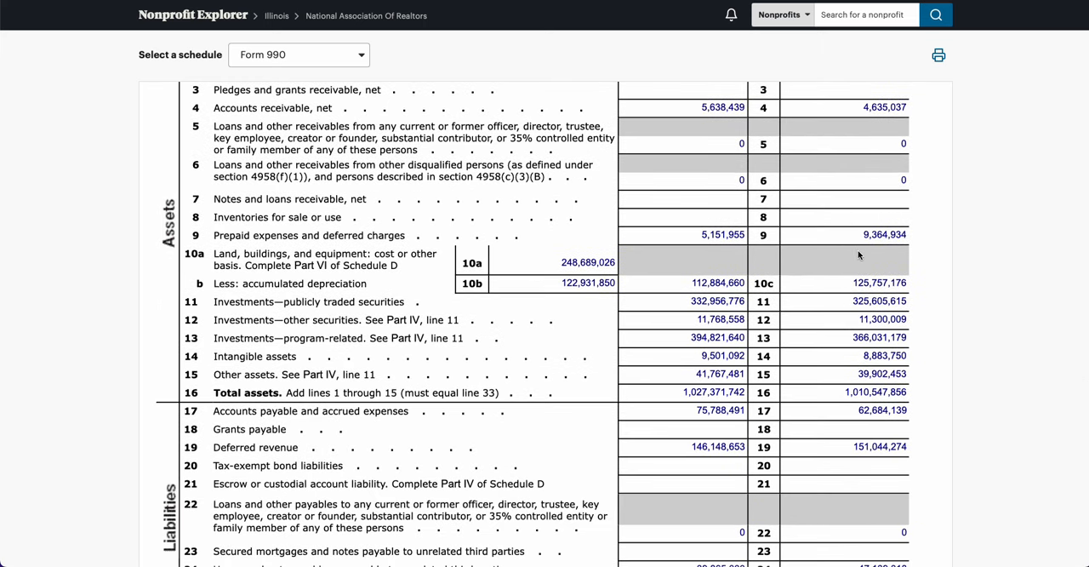
mouse_move(587, 274)
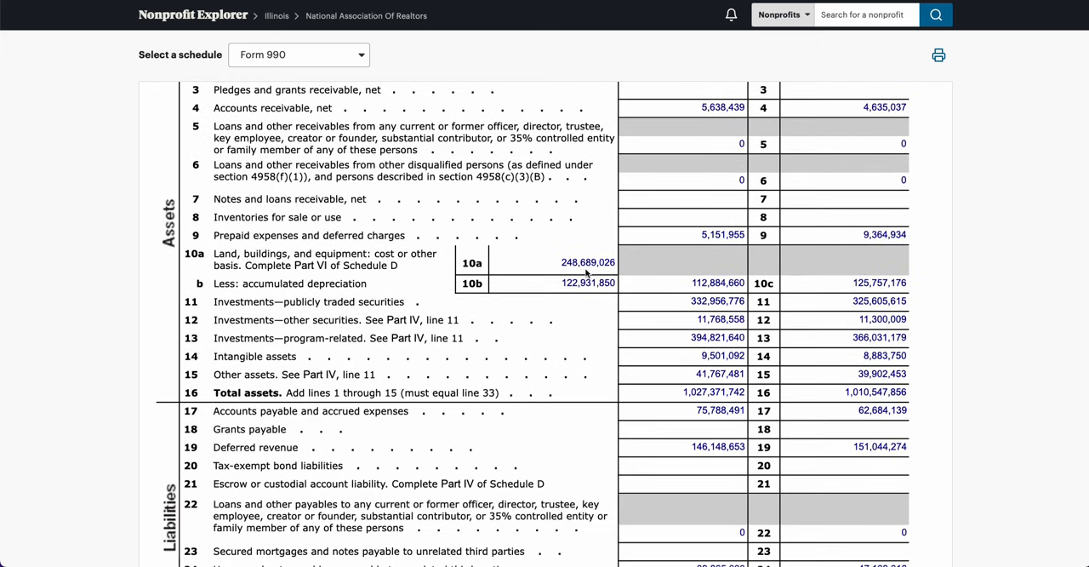
mouse_move(570, 298)
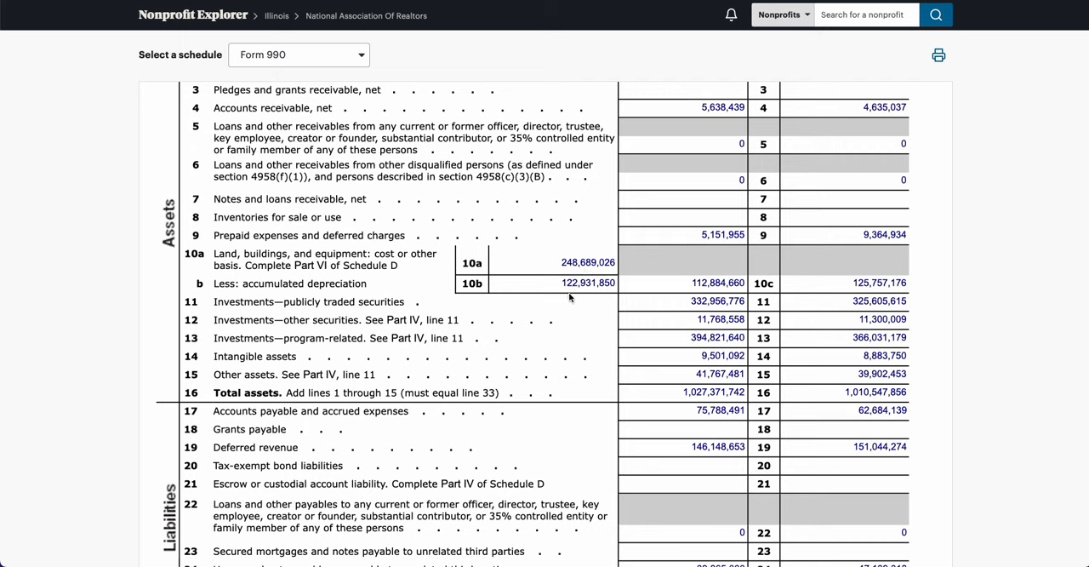
mouse_move(604, 293)
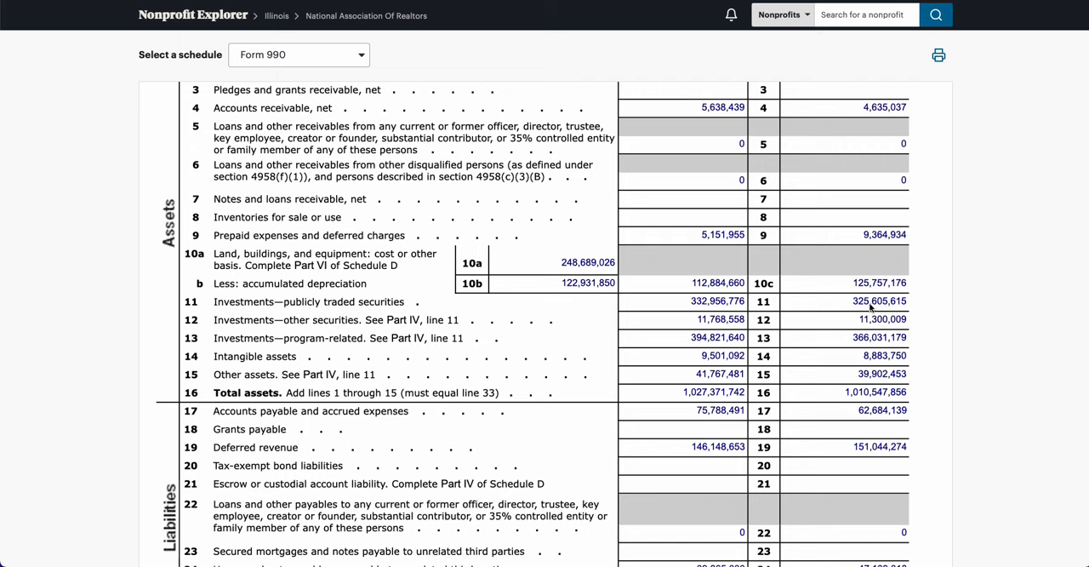
mouse_move(872, 308)
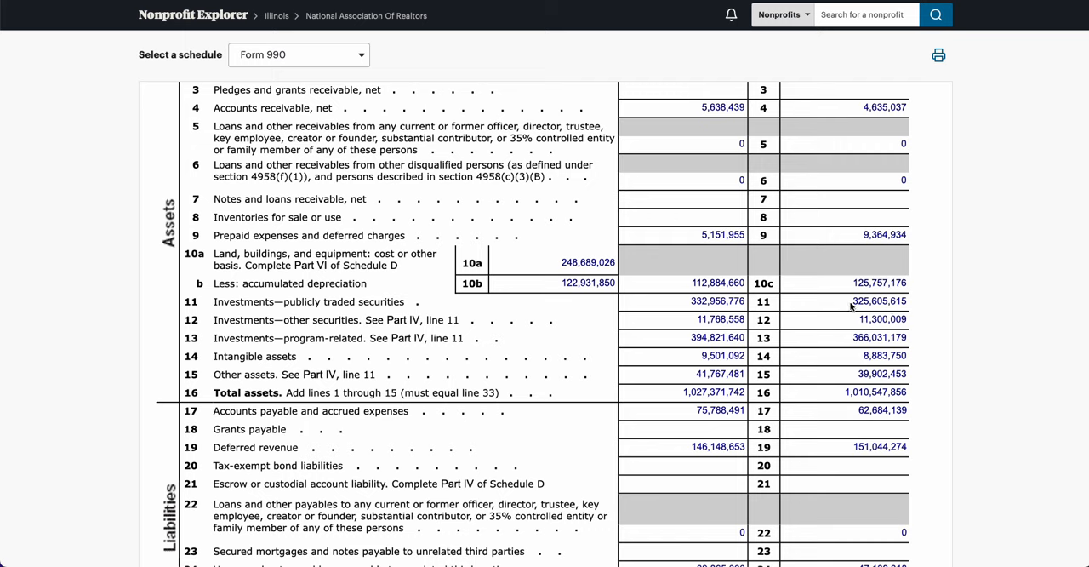
mouse_move(858, 310)
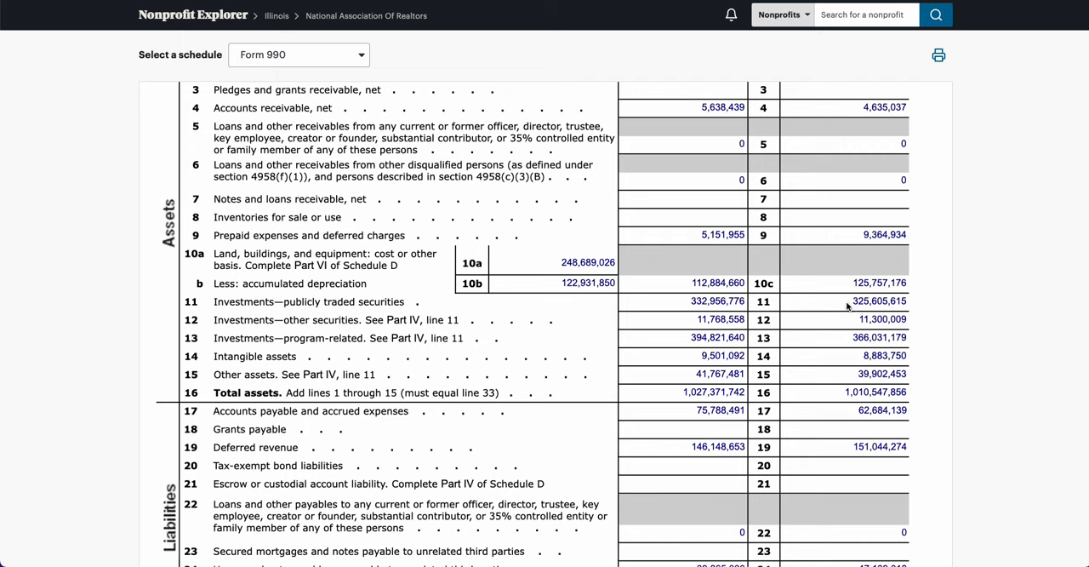
mouse_move(851, 307)
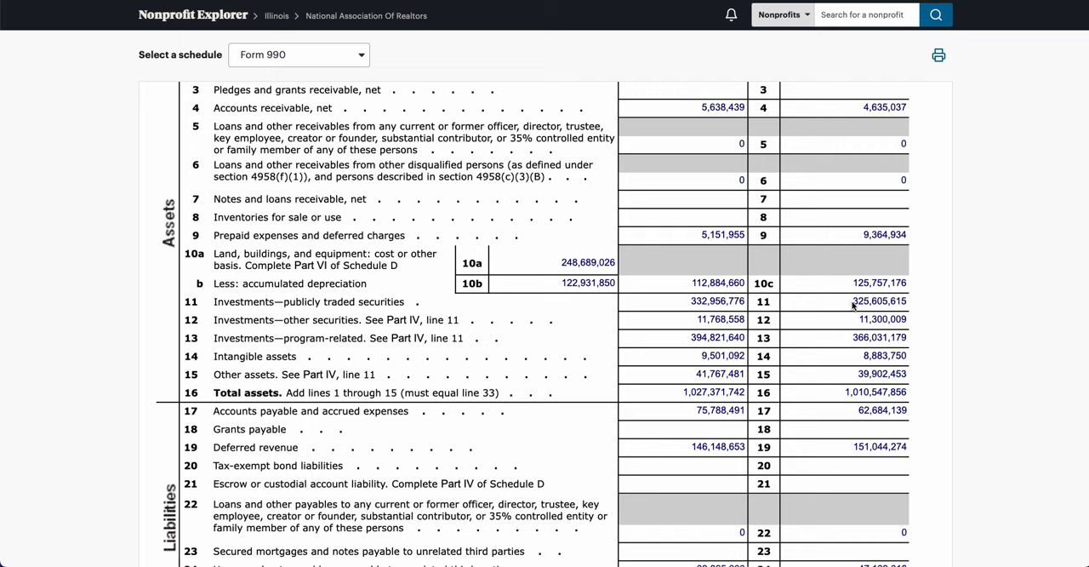
mouse_move(847, 310)
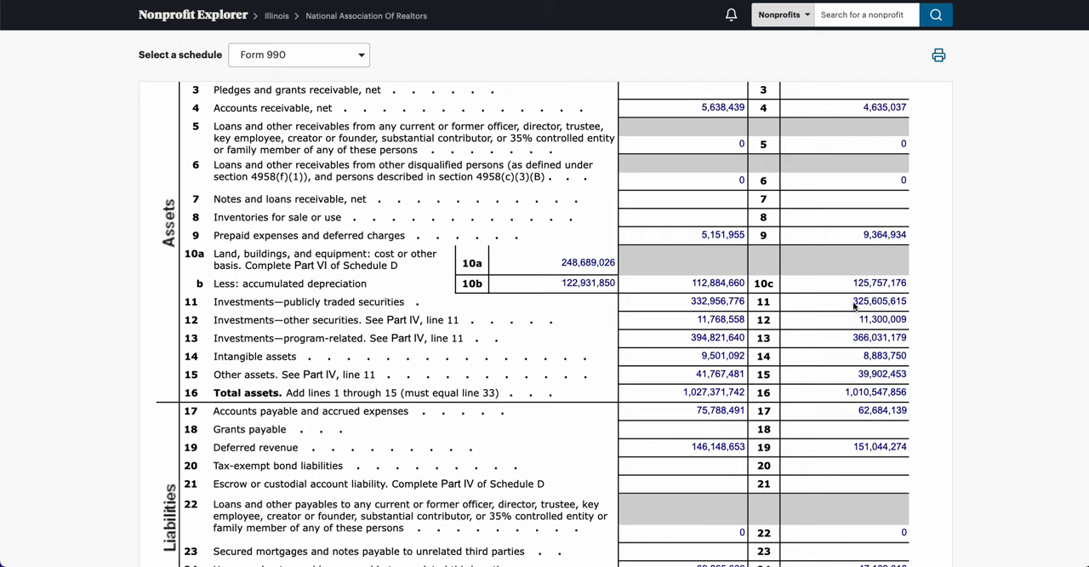
mouse_move(258, 309)
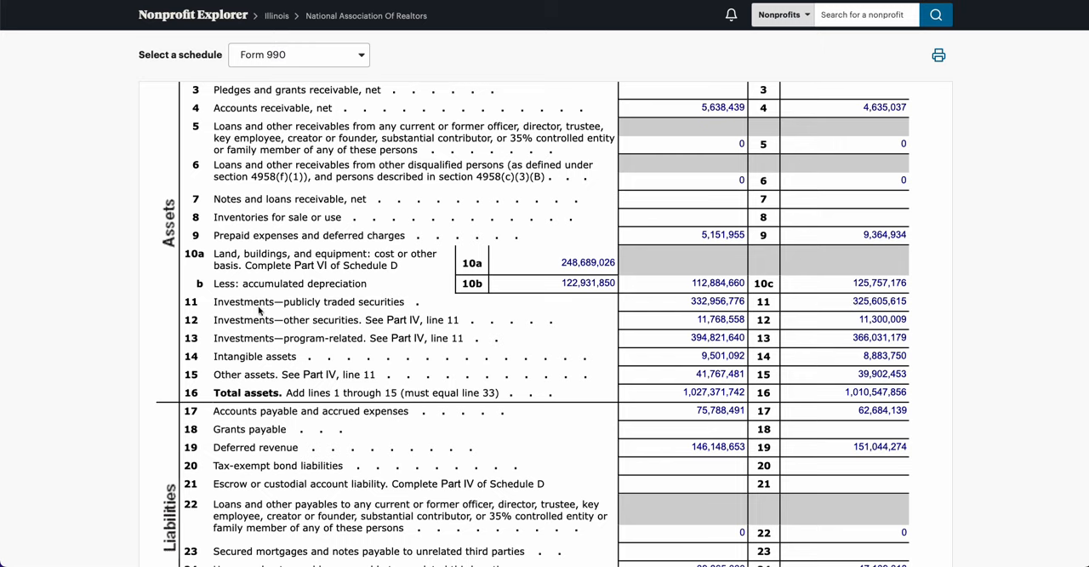
mouse_move(412, 308)
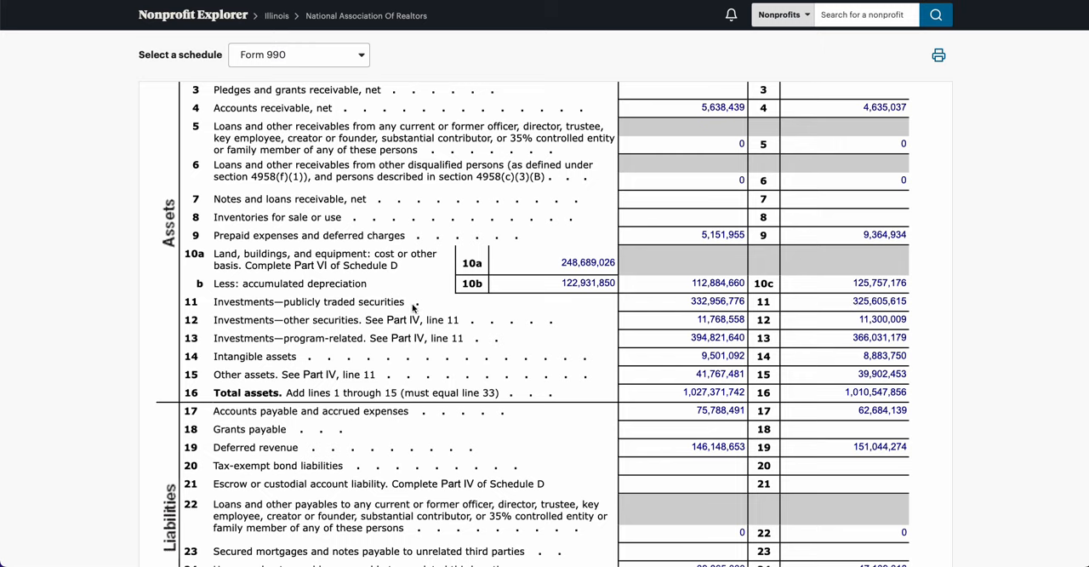
mouse_move(838, 332)
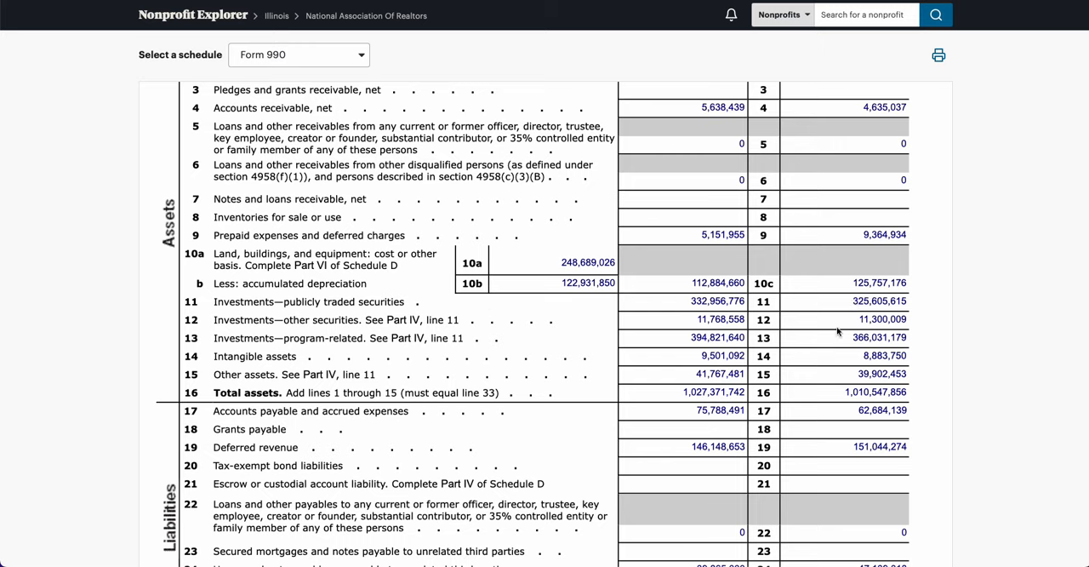
scroll("up", 3)
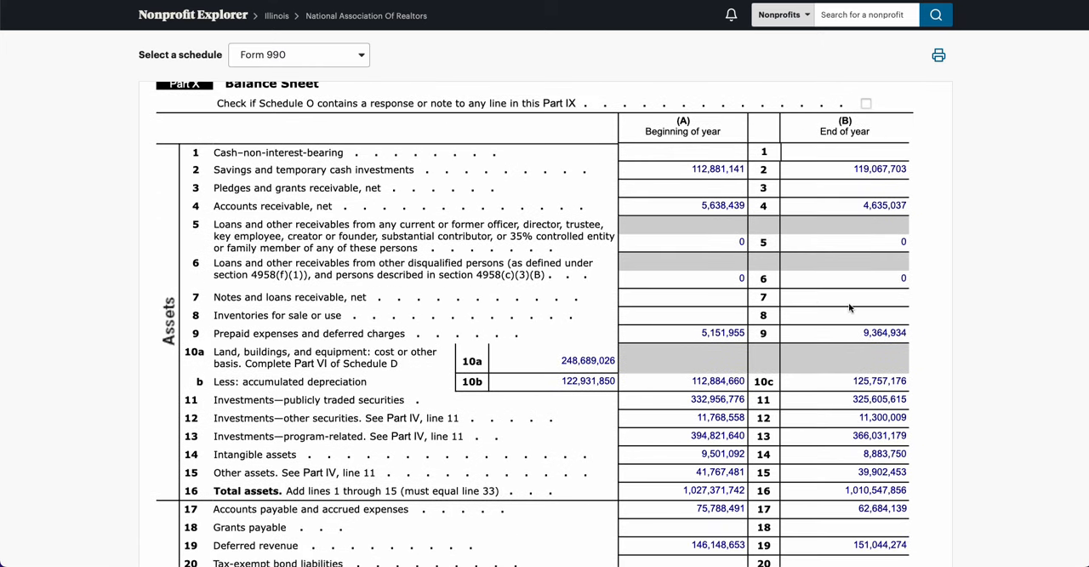
mouse_move(847, 211)
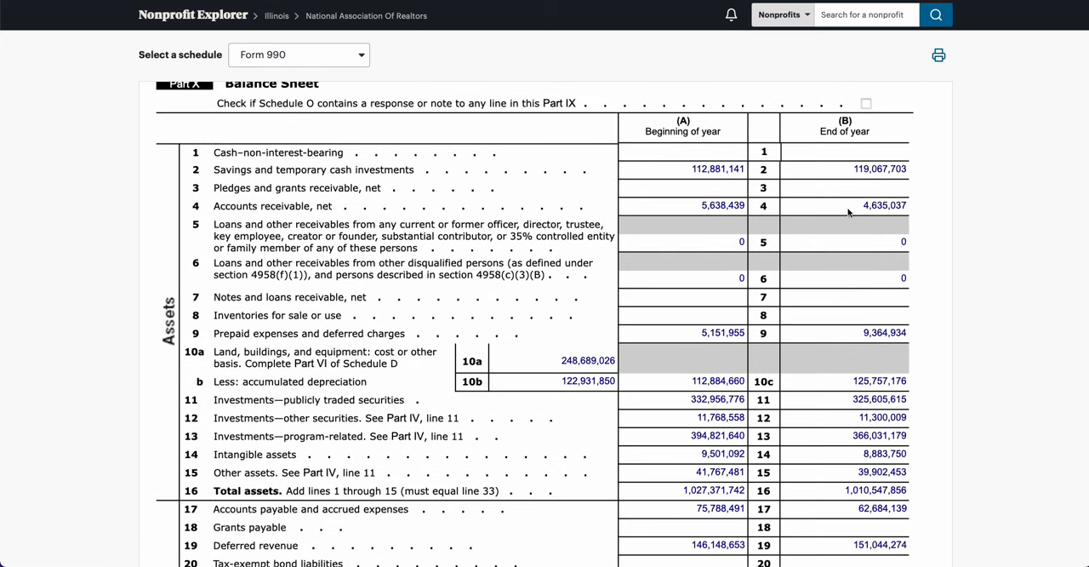
mouse_move(847, 177)
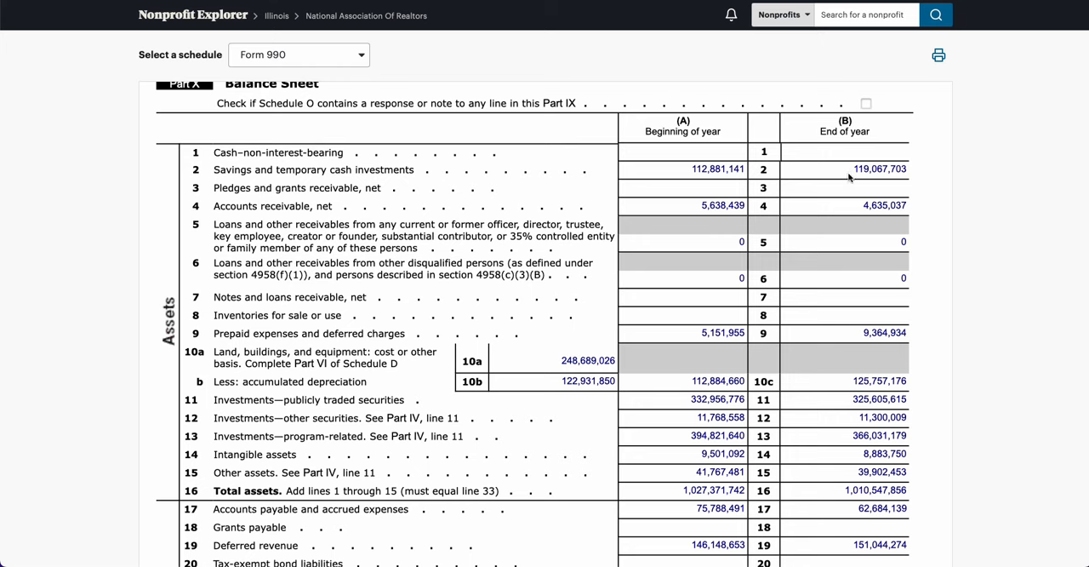
scroll("down", 3)
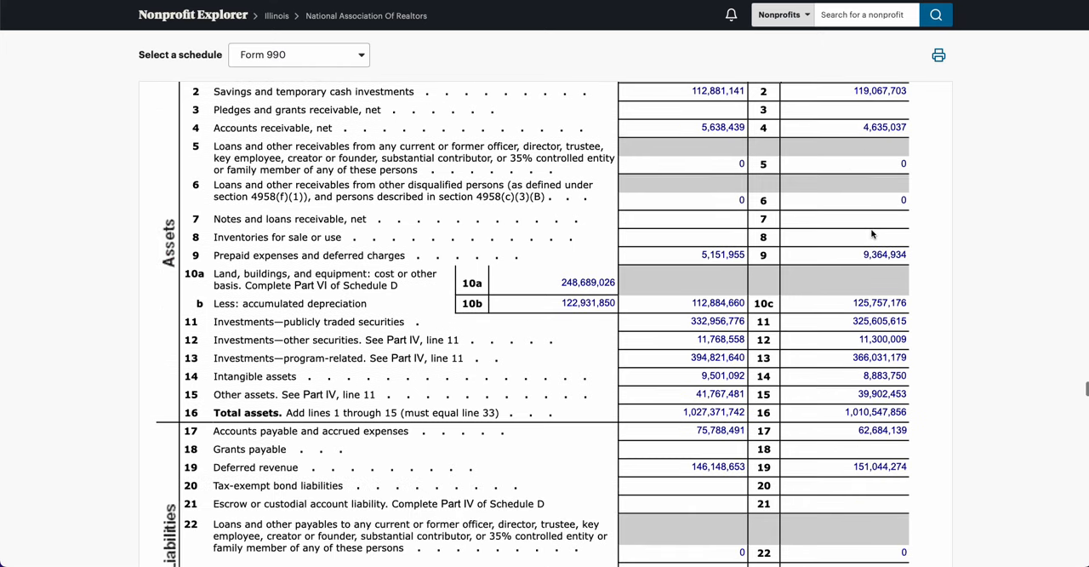
scroll("down", 3)
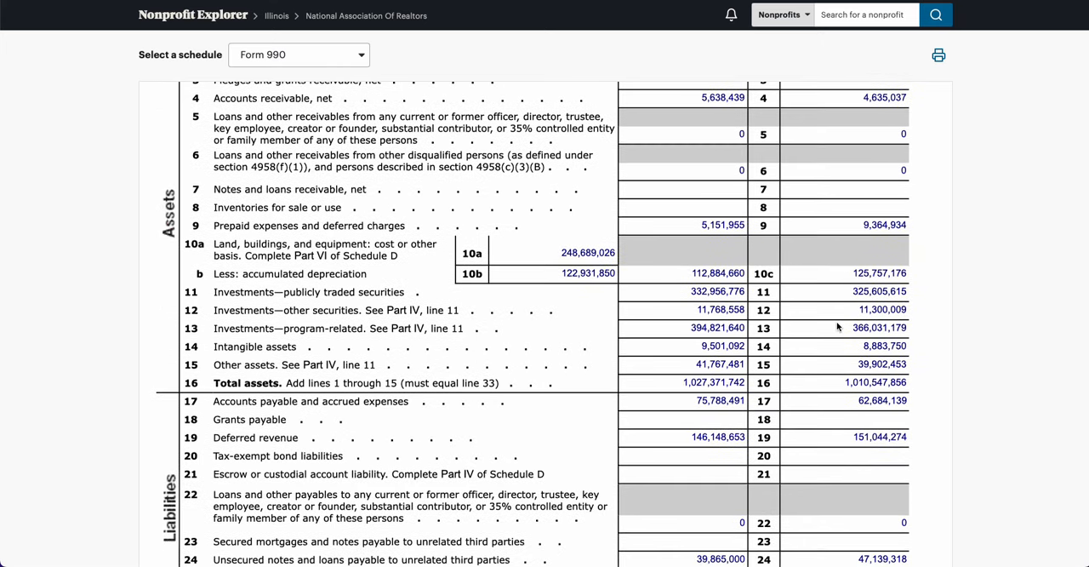
mouse_move(858, 291)
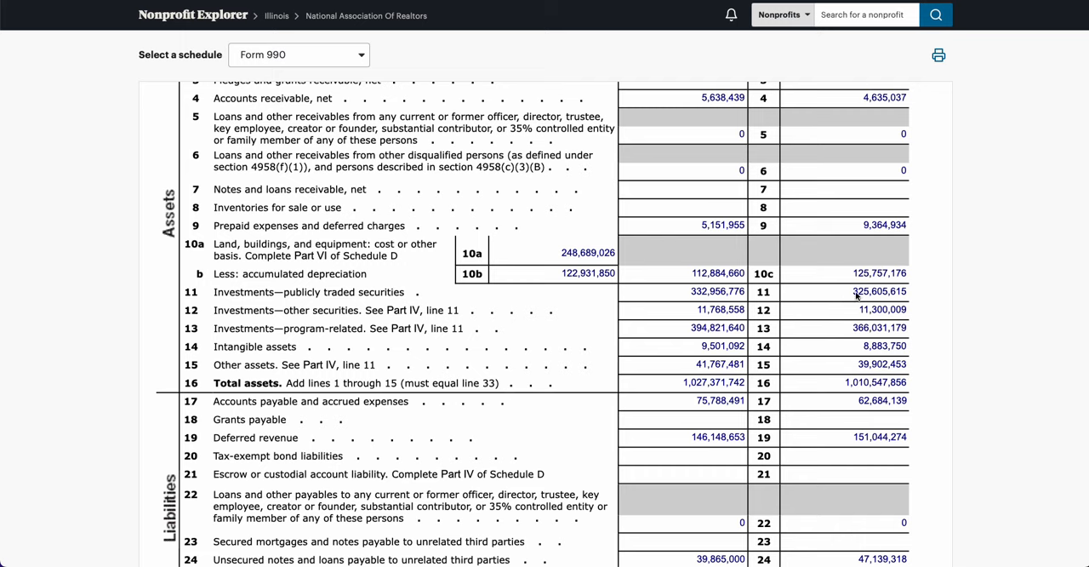
mouse_move(300, 302)
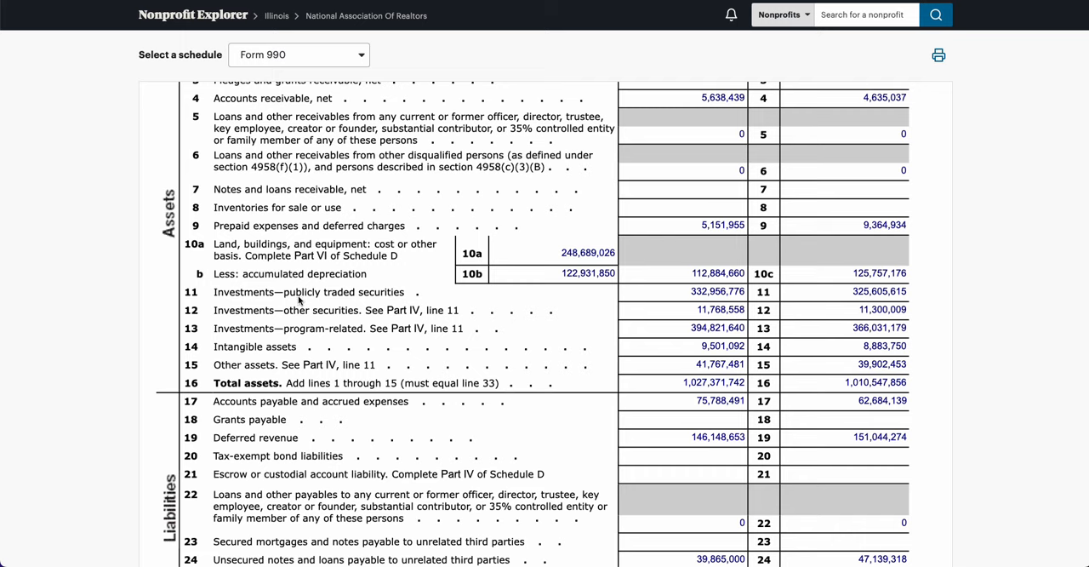
mouse_move(480, 320)
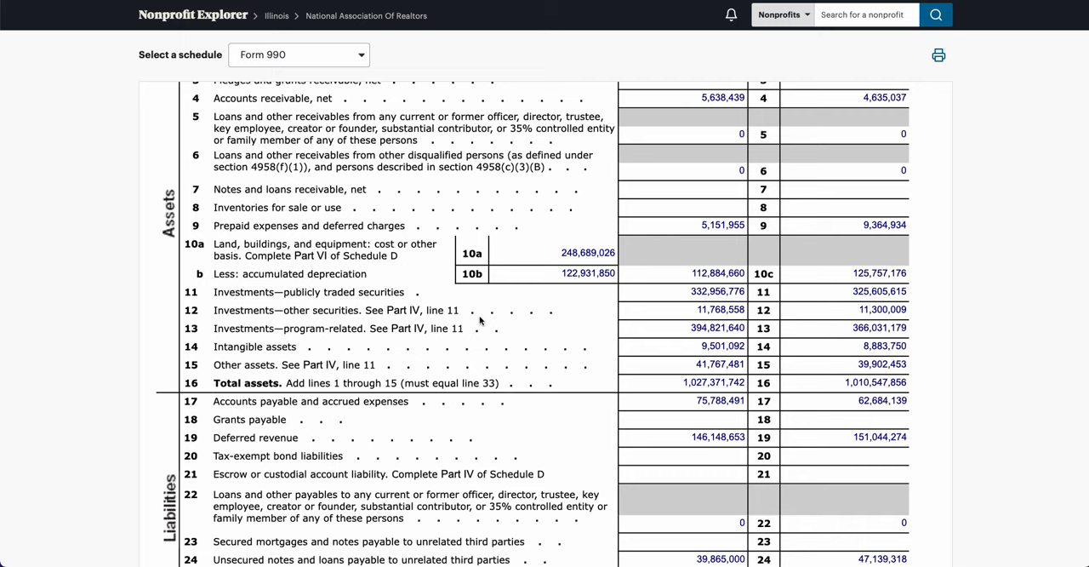
mouse_move(850, 333)
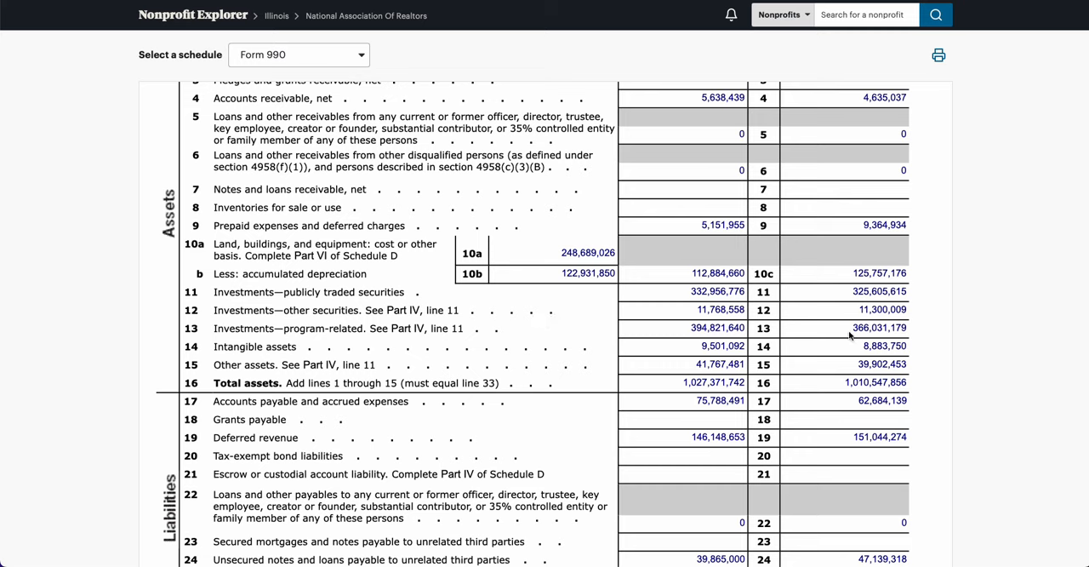
mouse_move(262, 341)
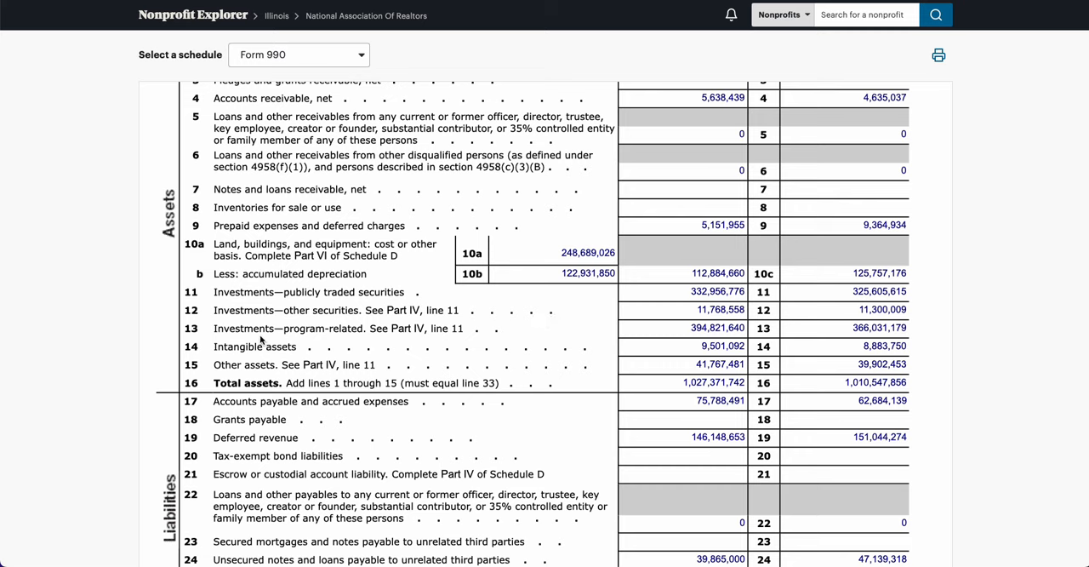
mouse_move(367, 340)
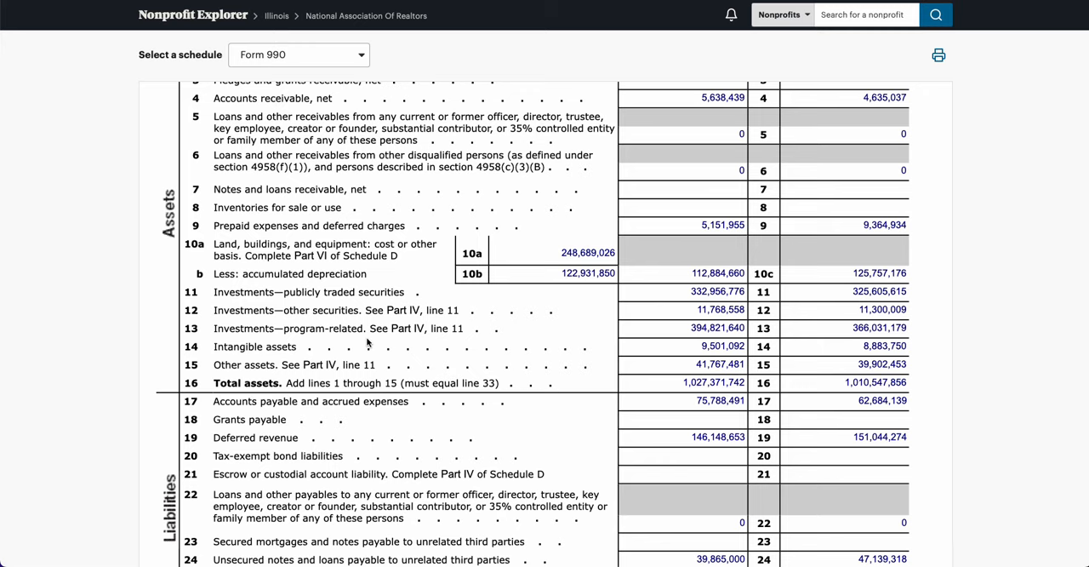
mouse_move(305, 302)
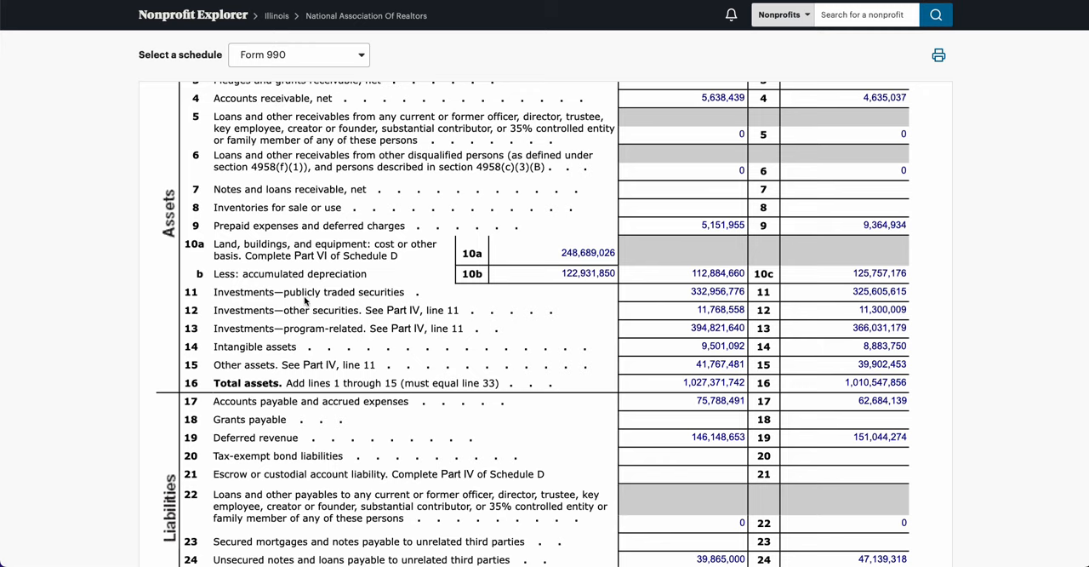
mouse_move(293, 339)
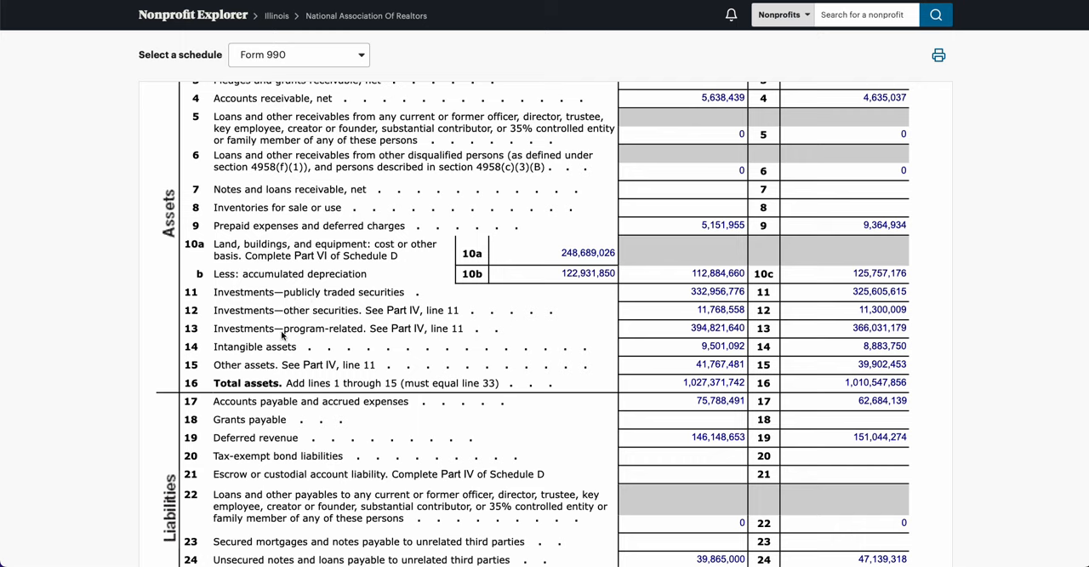
mouse_move(810, 293)
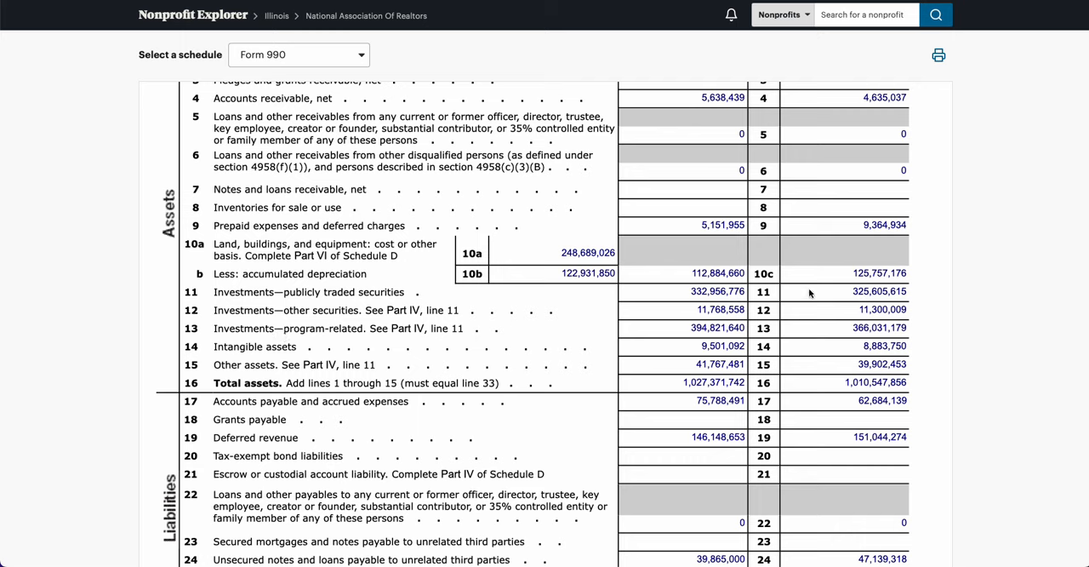
mouse_move(854, 298)
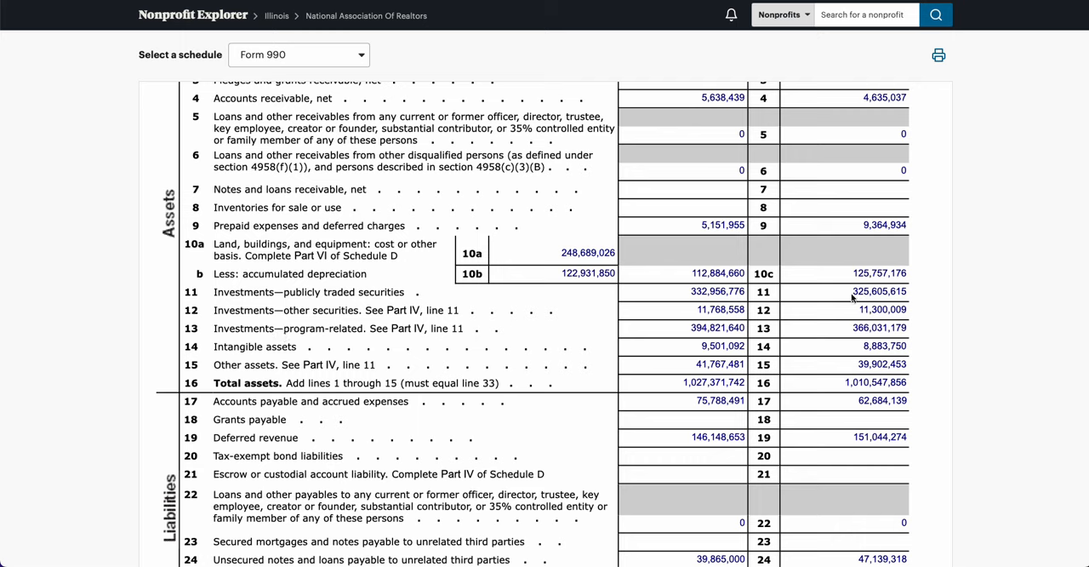
mouse_move(451, 309)
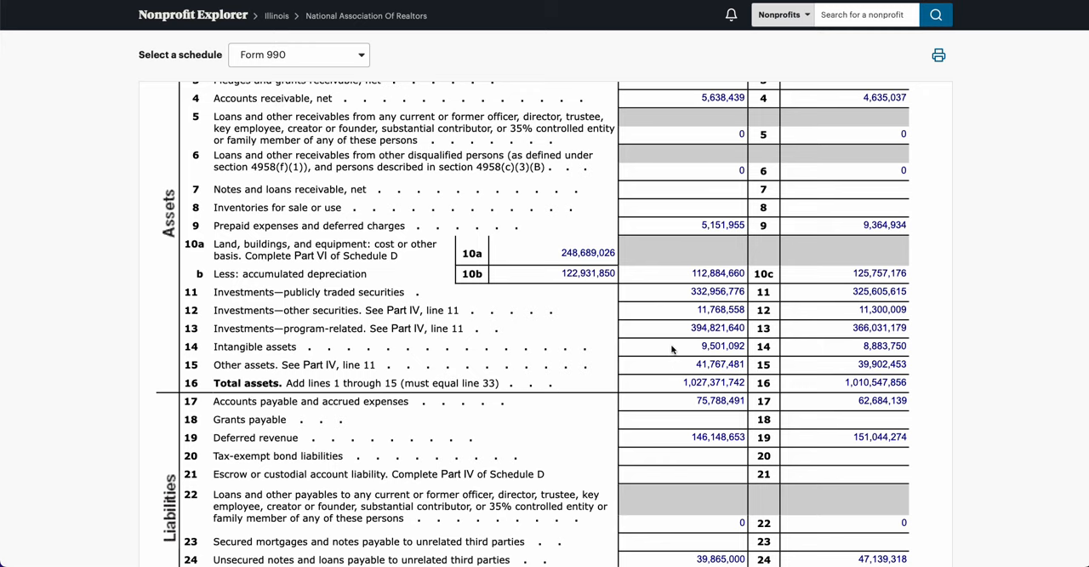
mouse_move(820, 371)
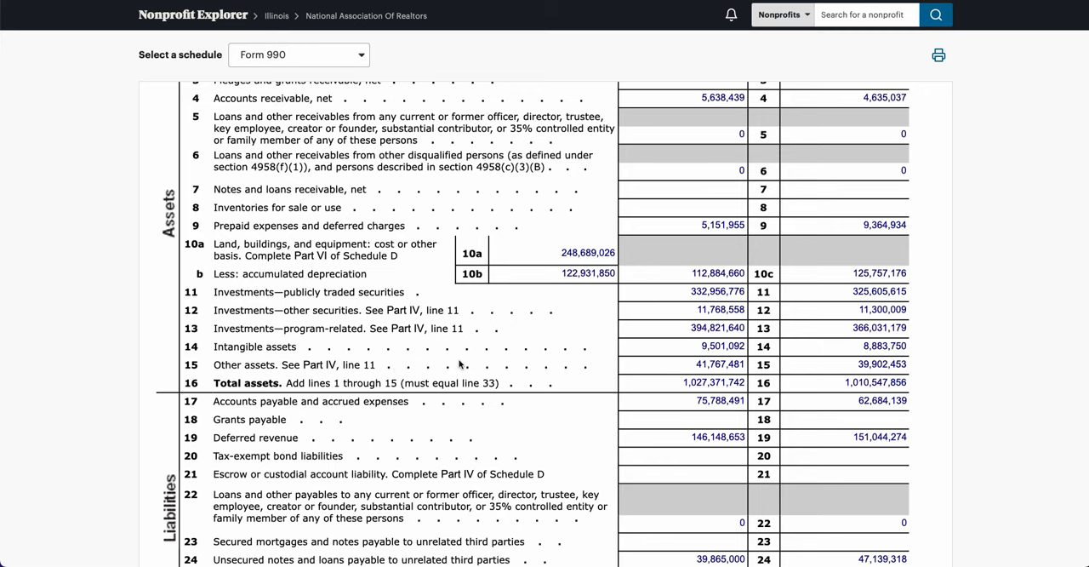
scroll("down", 3)
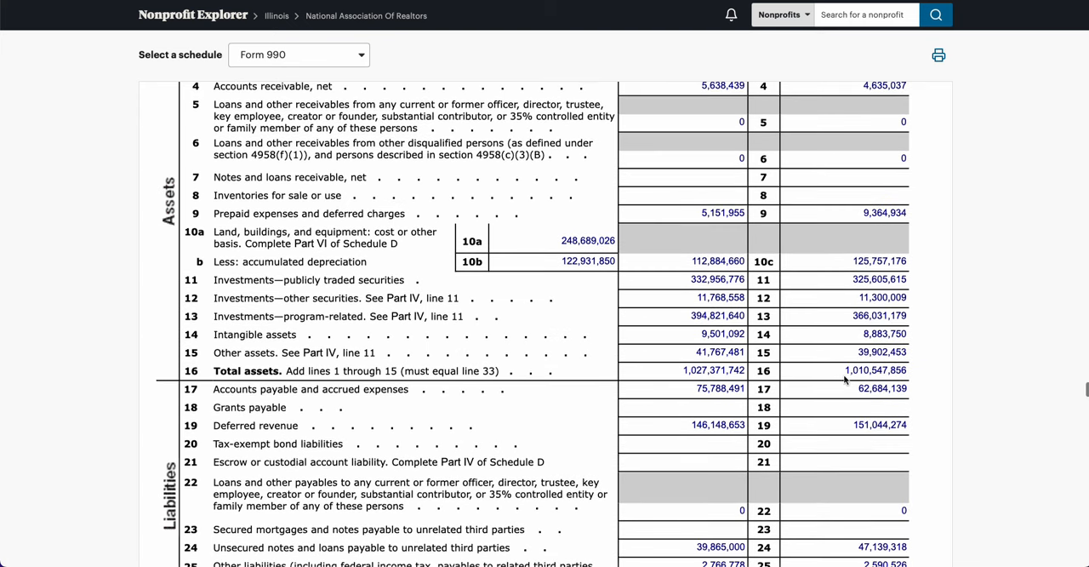
scroll("down", 3)
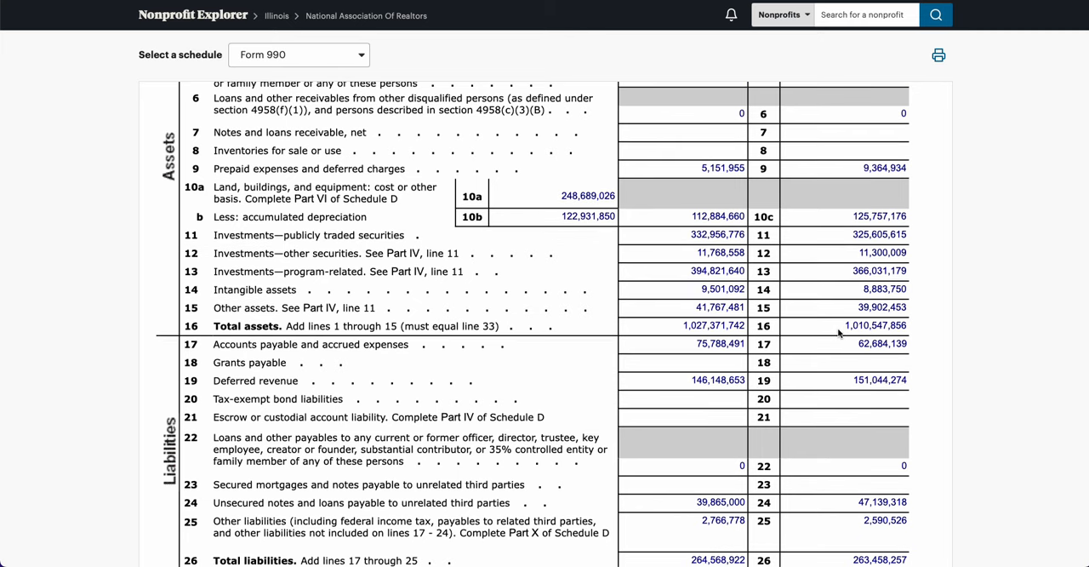
scroll("down", 3)
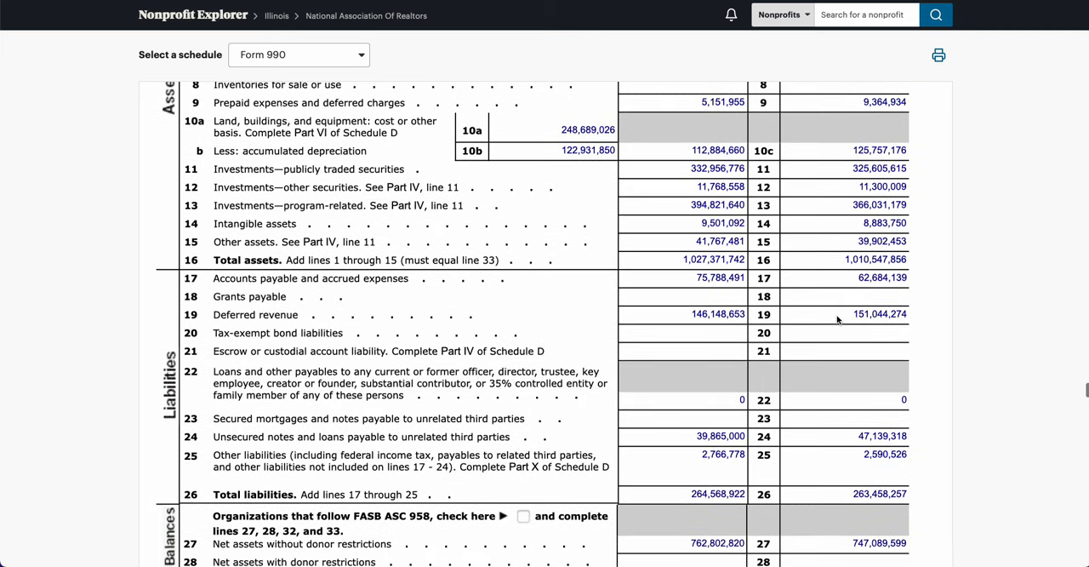
scroll("down", 3)
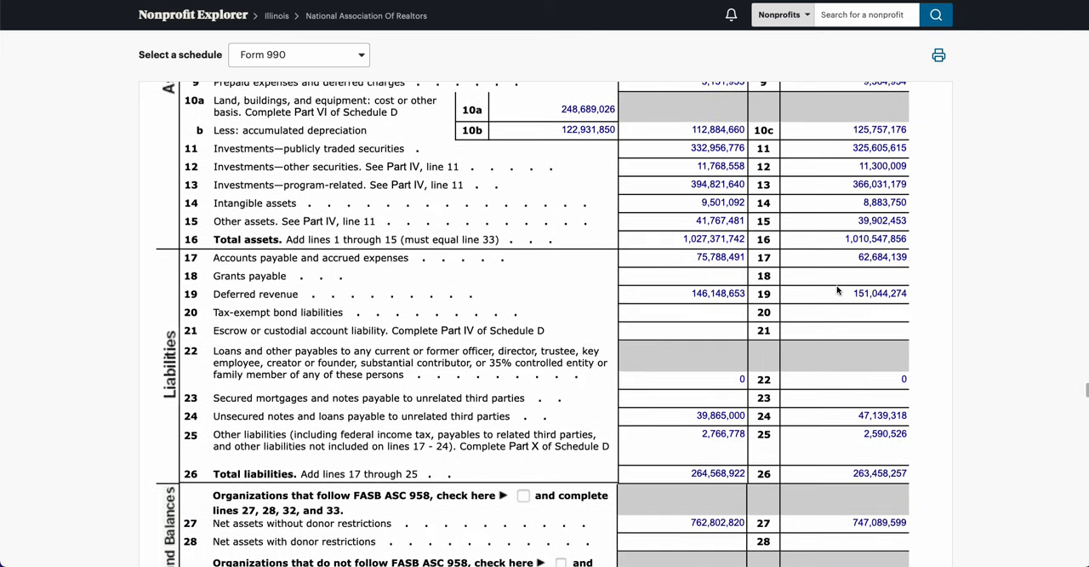
scroll("down", 3)
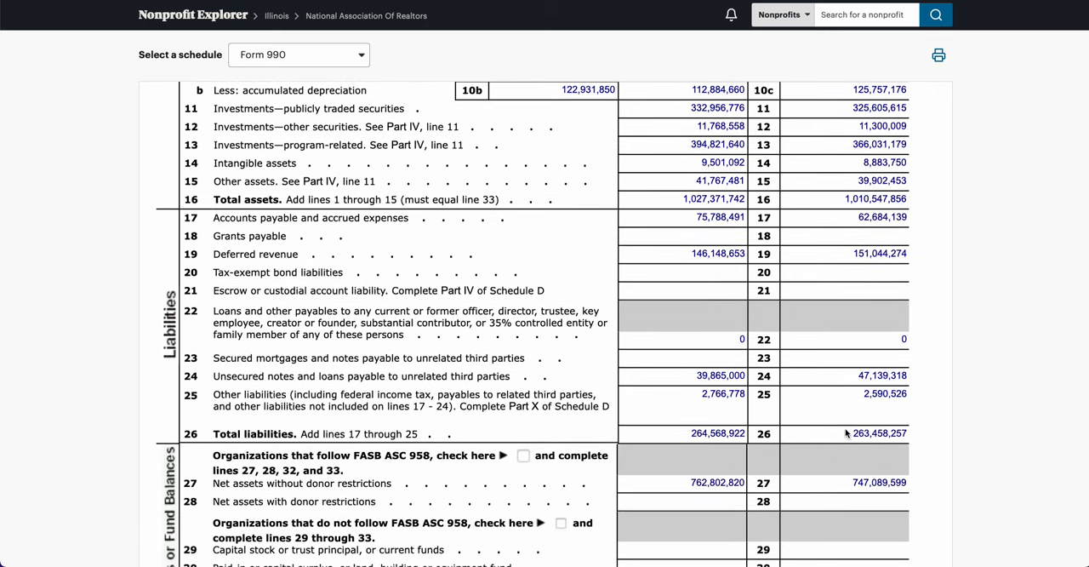
mouse_move(810, 349)
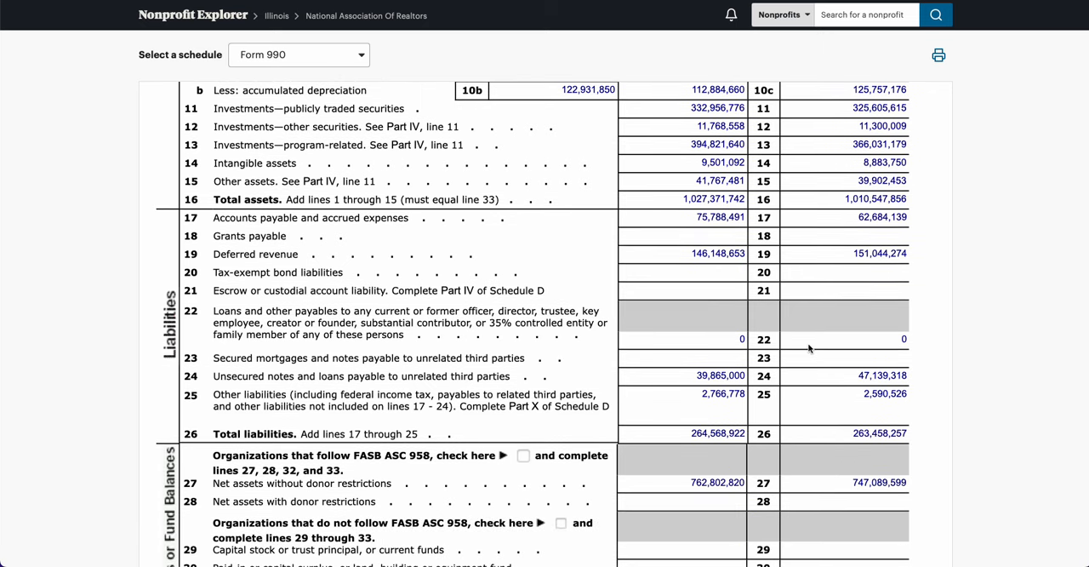
mouse_move(800, 377)
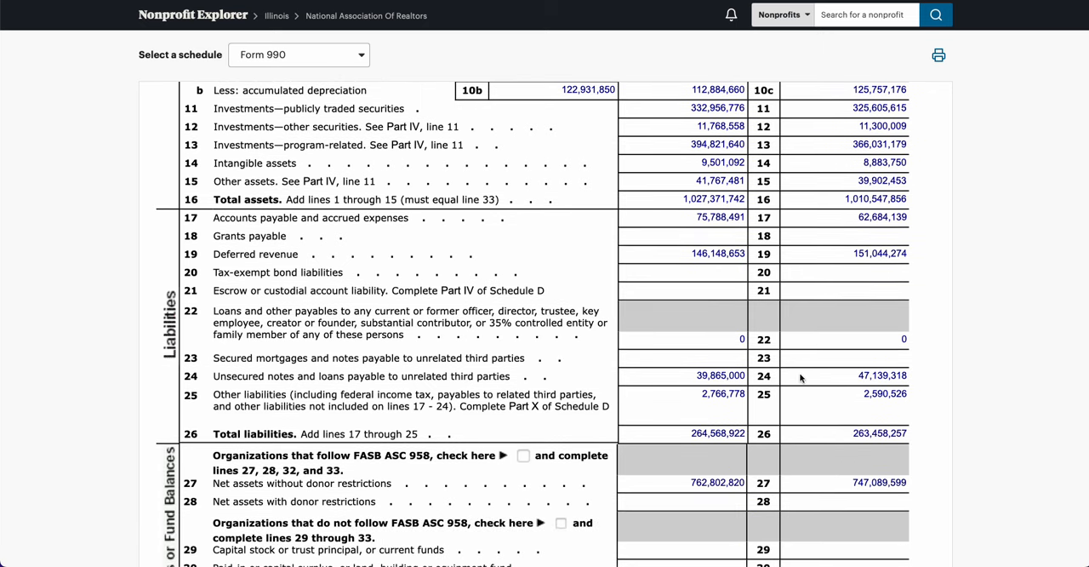
mouse_move(843, 439)
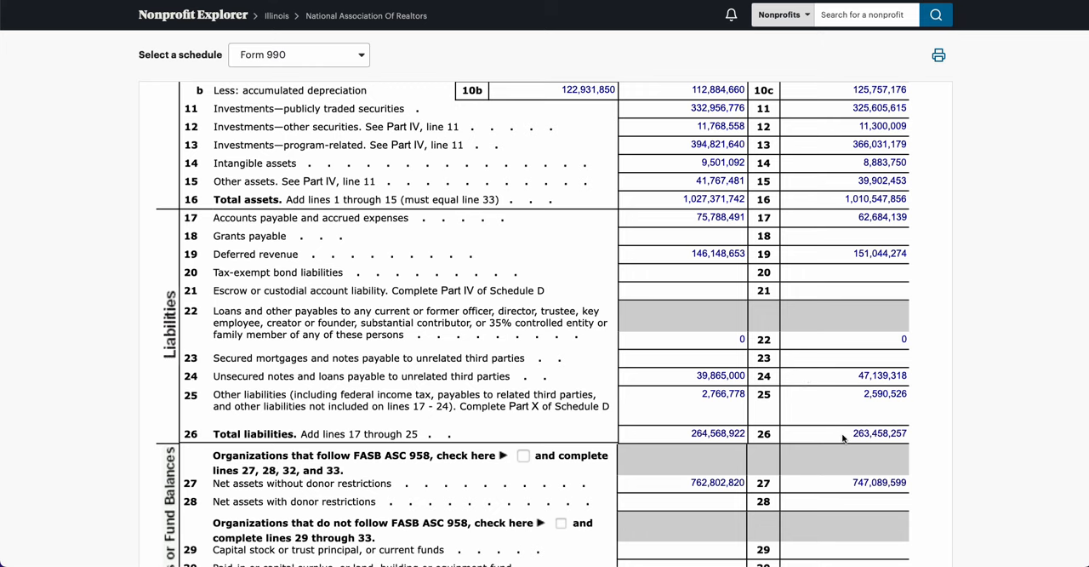
scroll("down", 3)
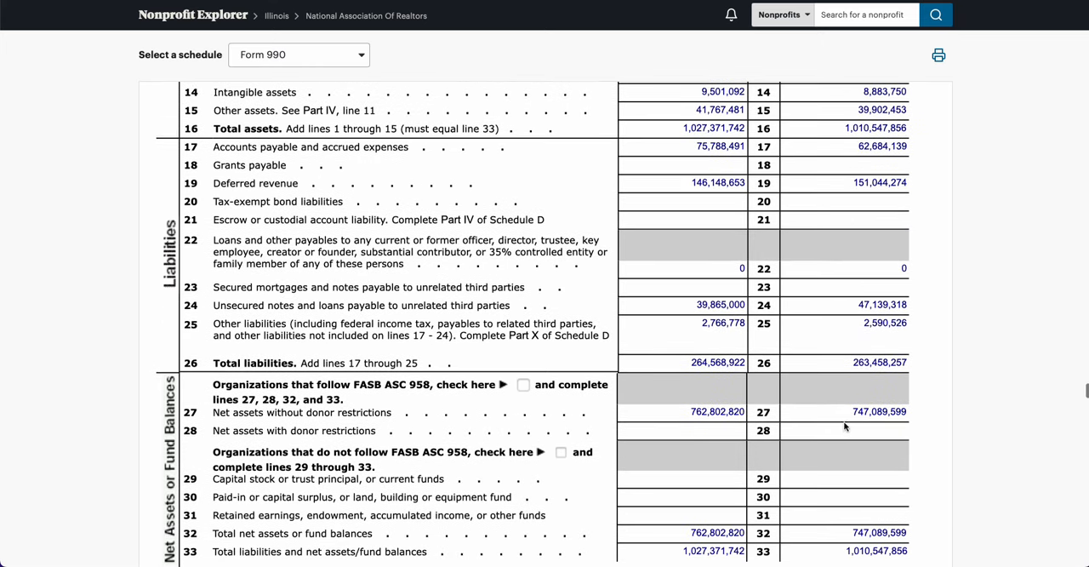
scroll("down", 3)
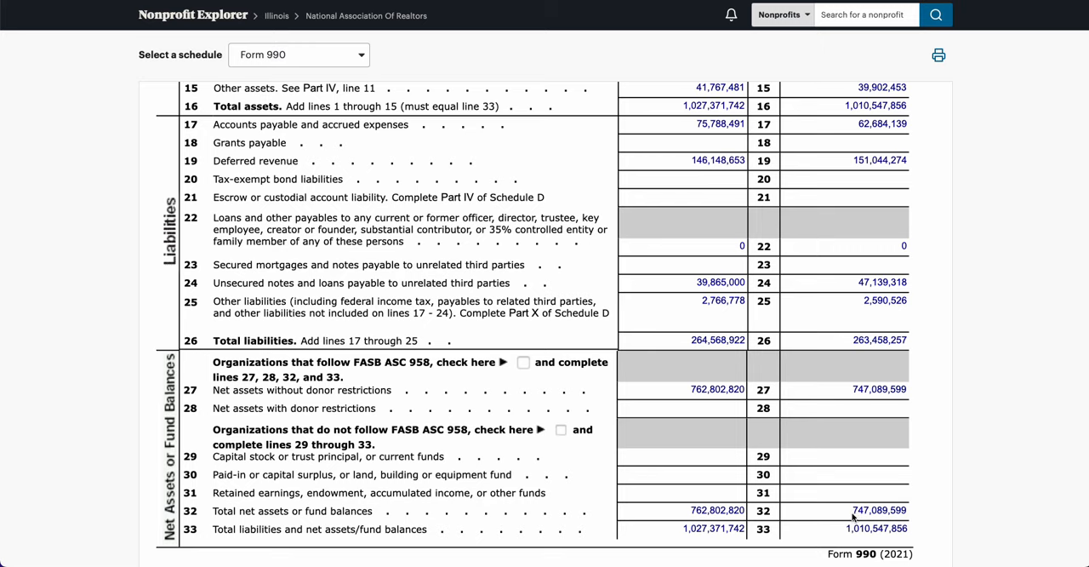
mouse_move(855, 514)
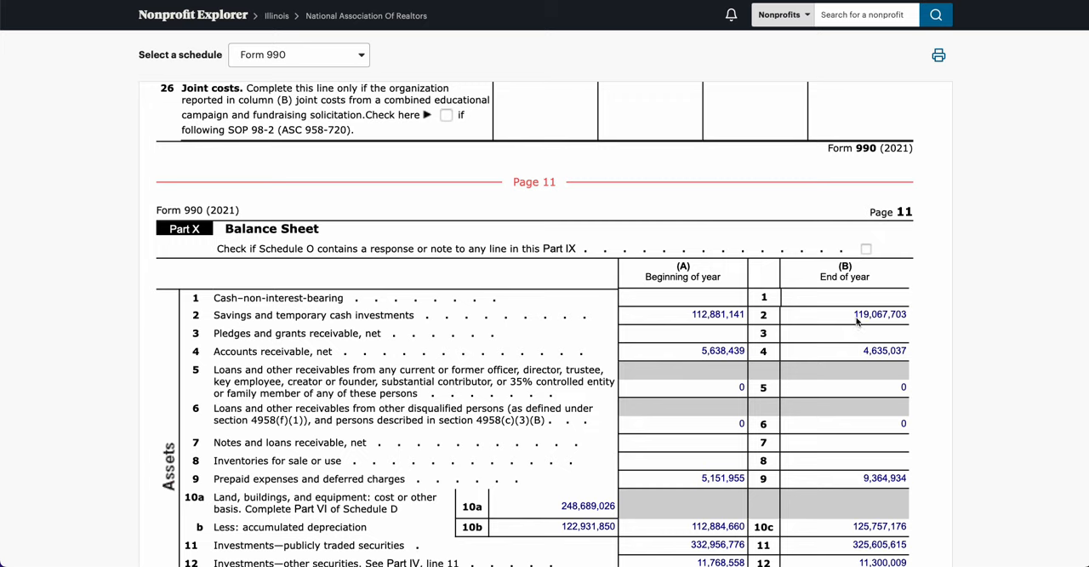
mouse_move(916, 284)
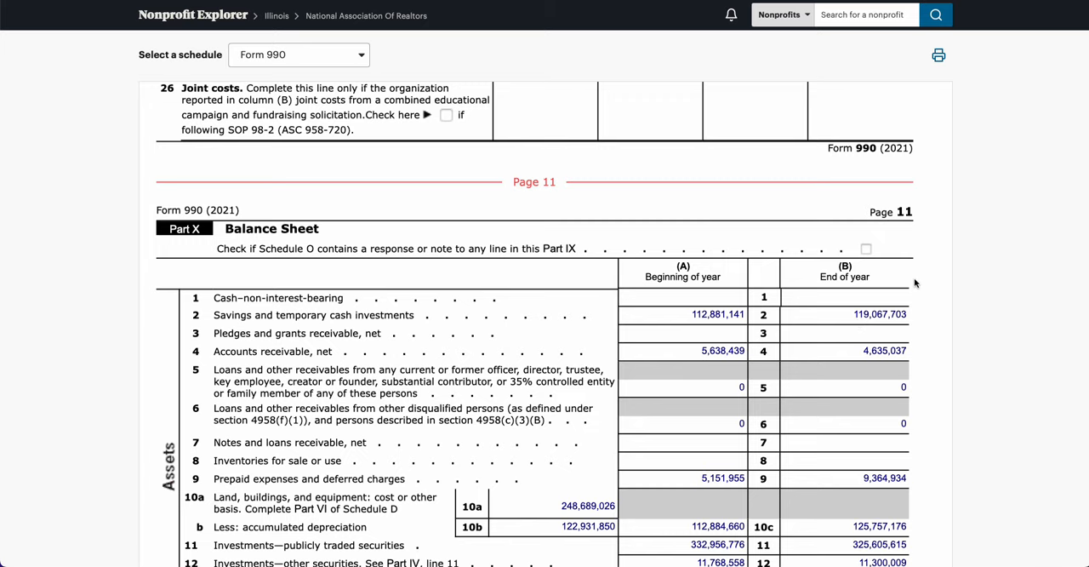
mouse_move(907, 299)
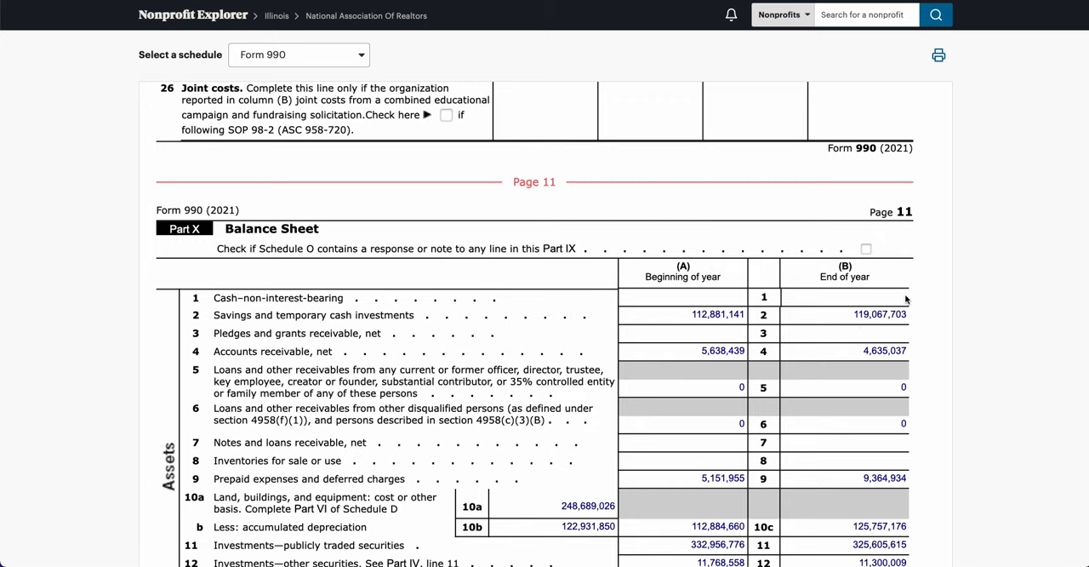
scroll("down", 3)
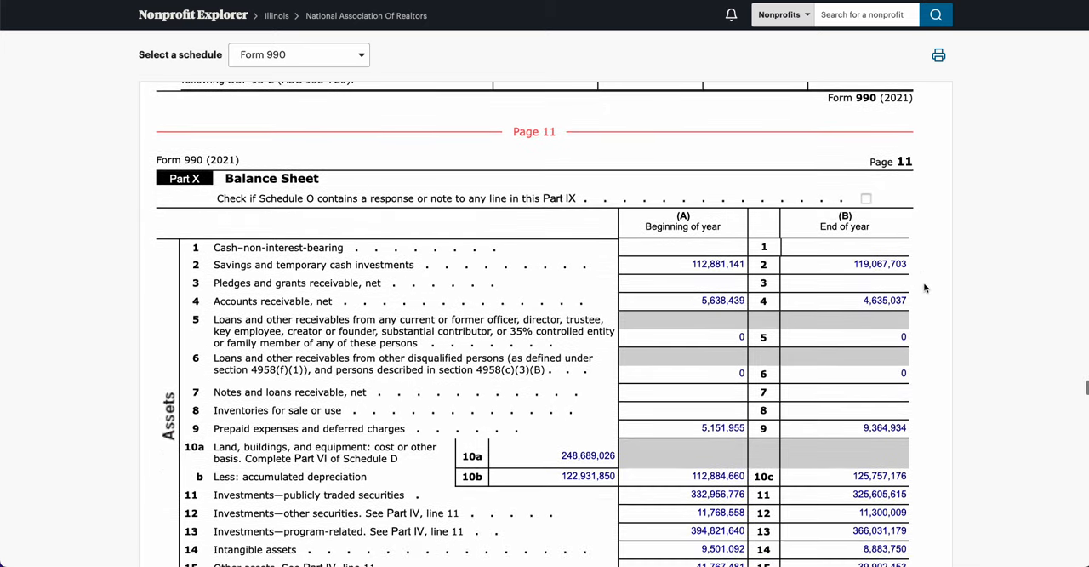
scroll("down", 3)
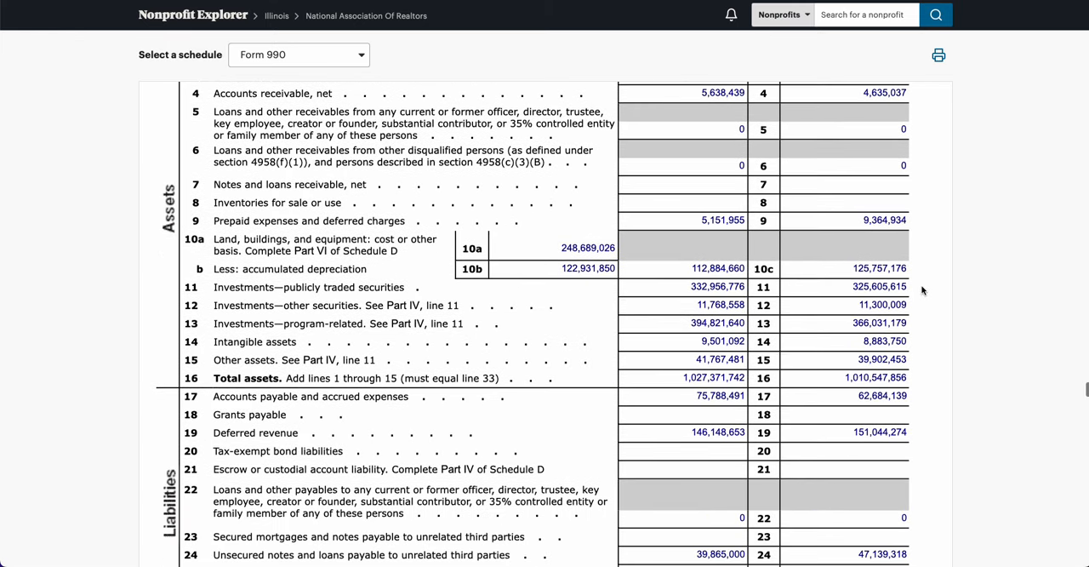
scroll("down", 3)
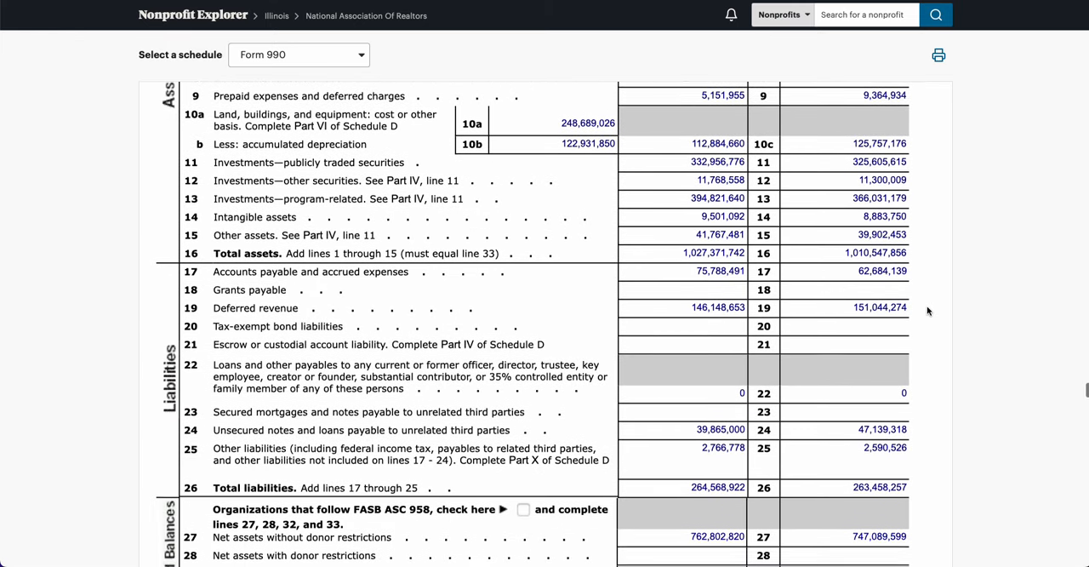
scroll("down", 3)
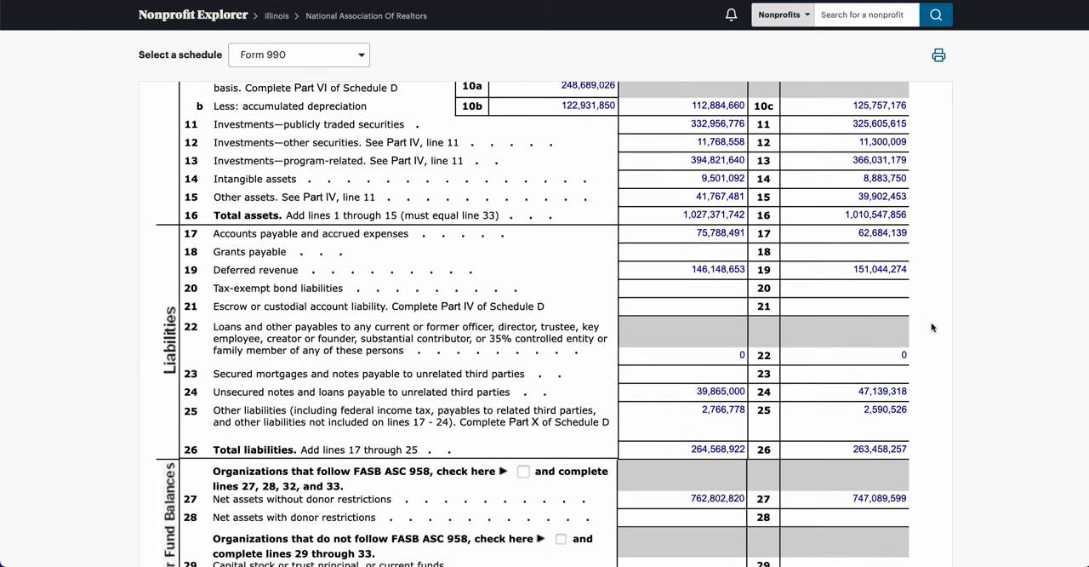
mouse_move(942, 323)
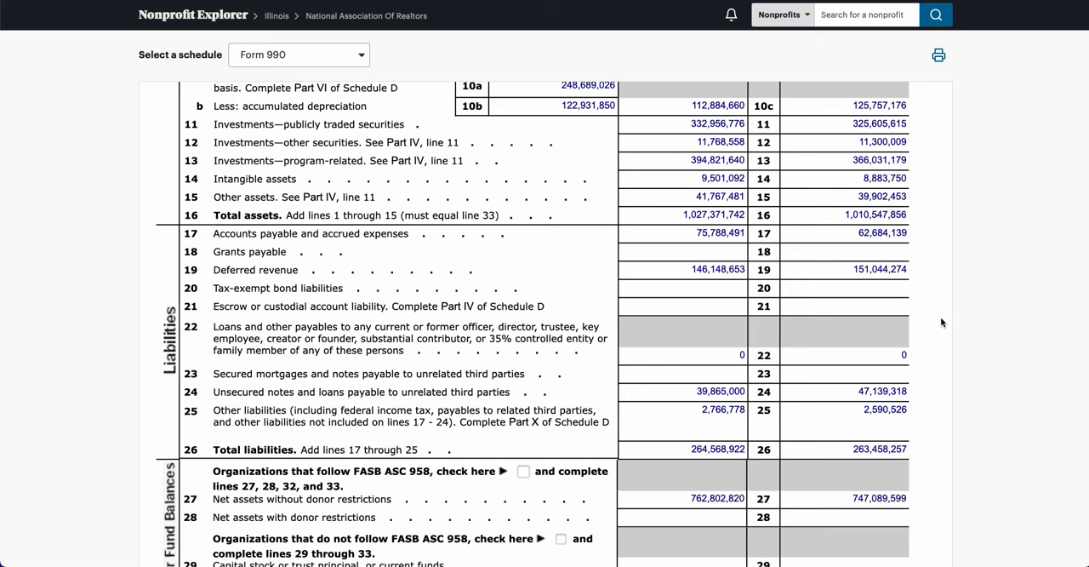
scroll("up", 3)
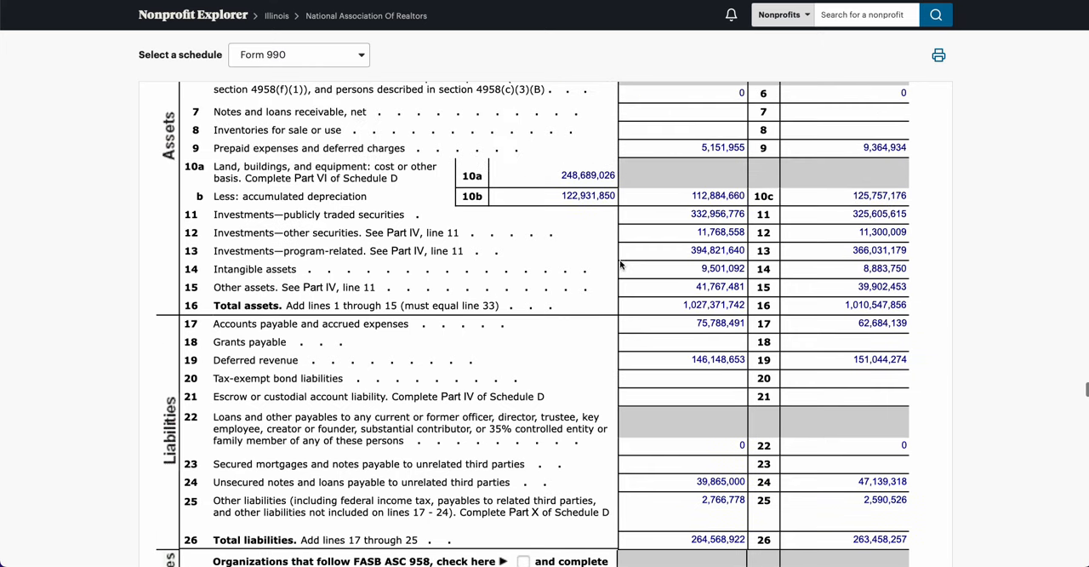
scroll("up", 3)
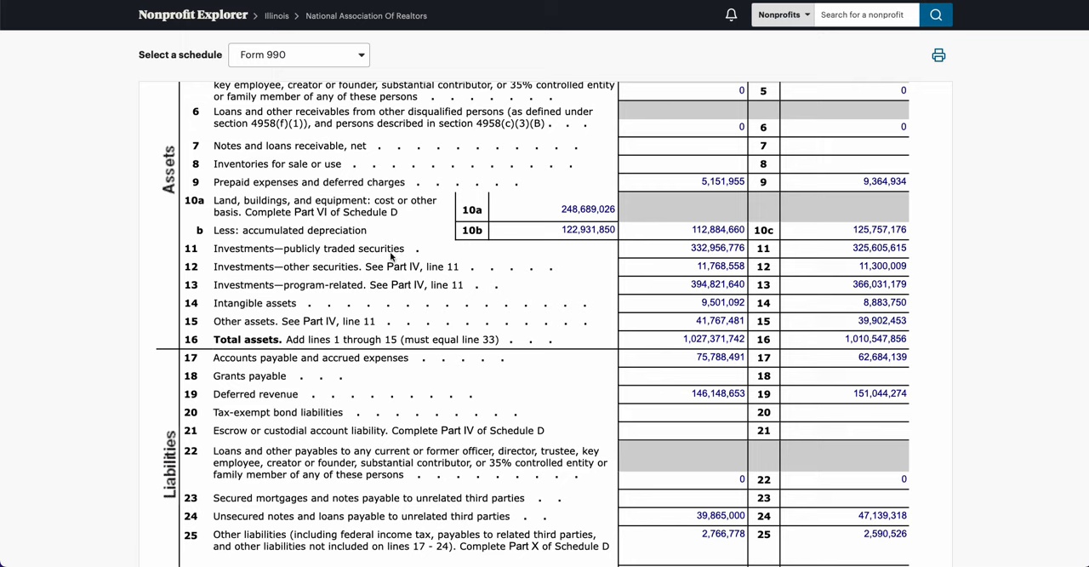
mouse_move(412, 252)
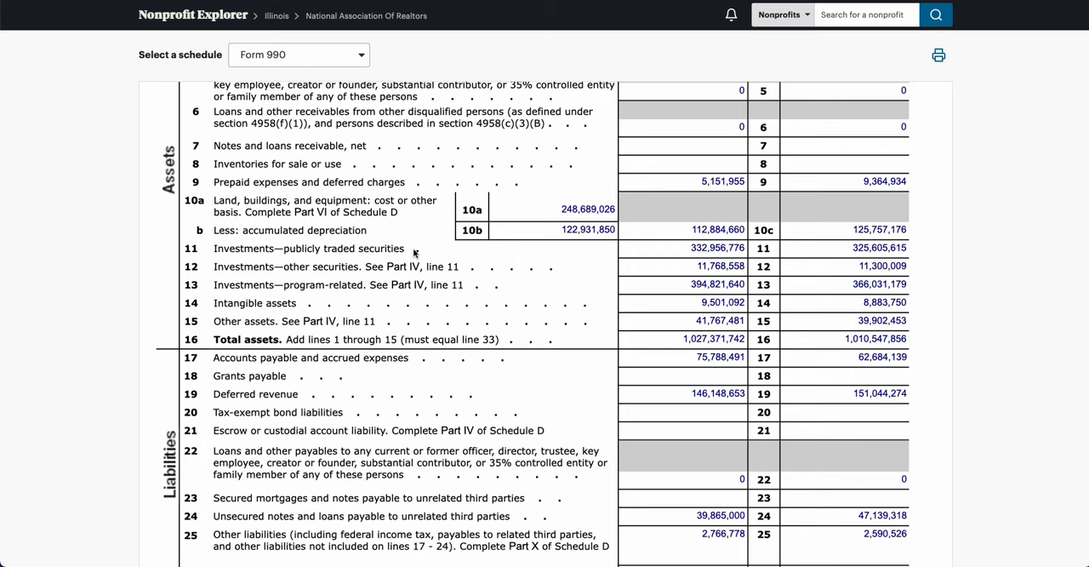
scroll("down", 3)
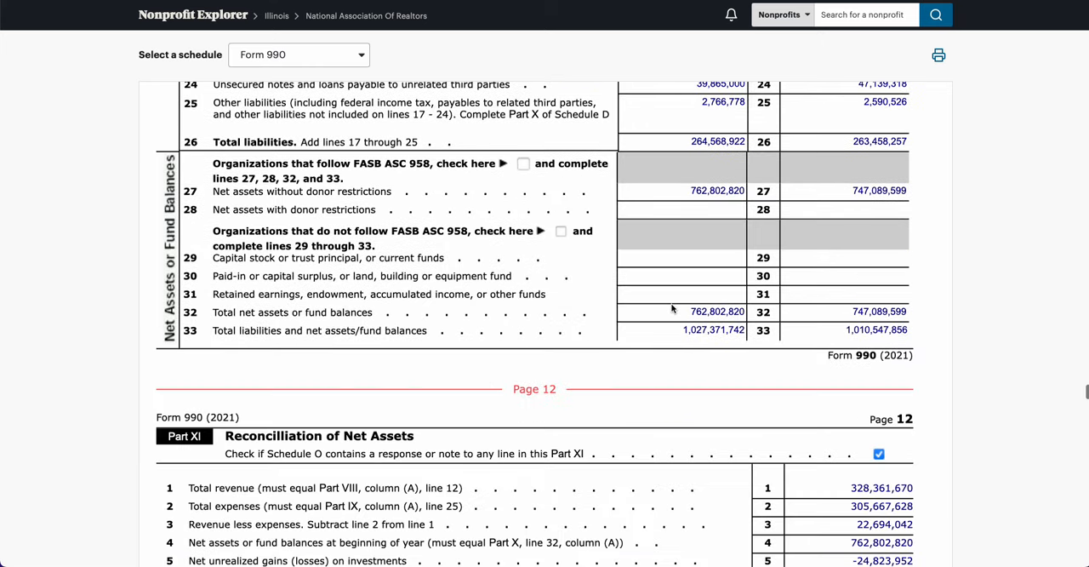
scroll("down", 3)
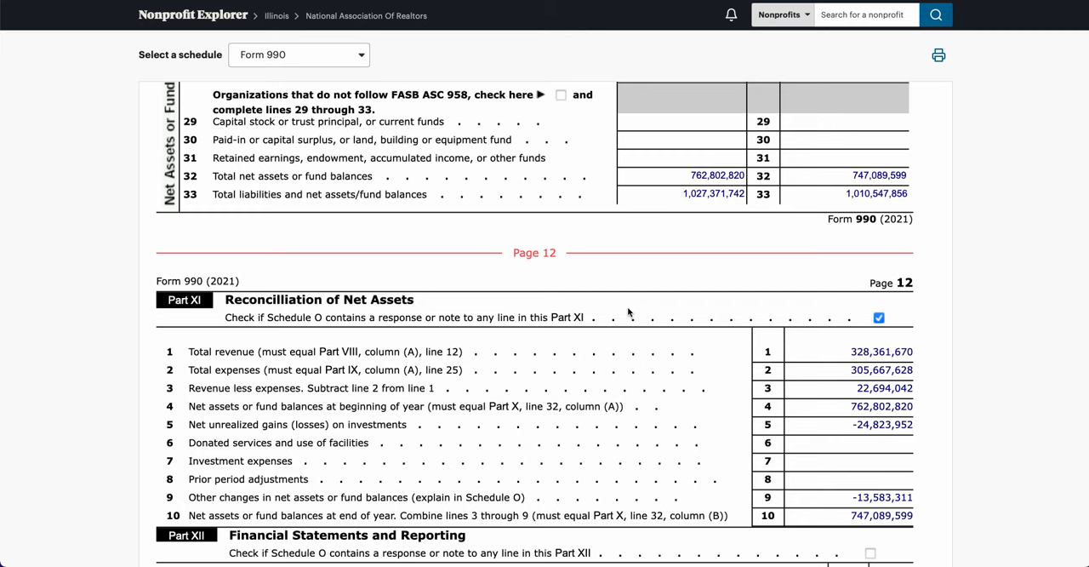
scroll("up", 3)
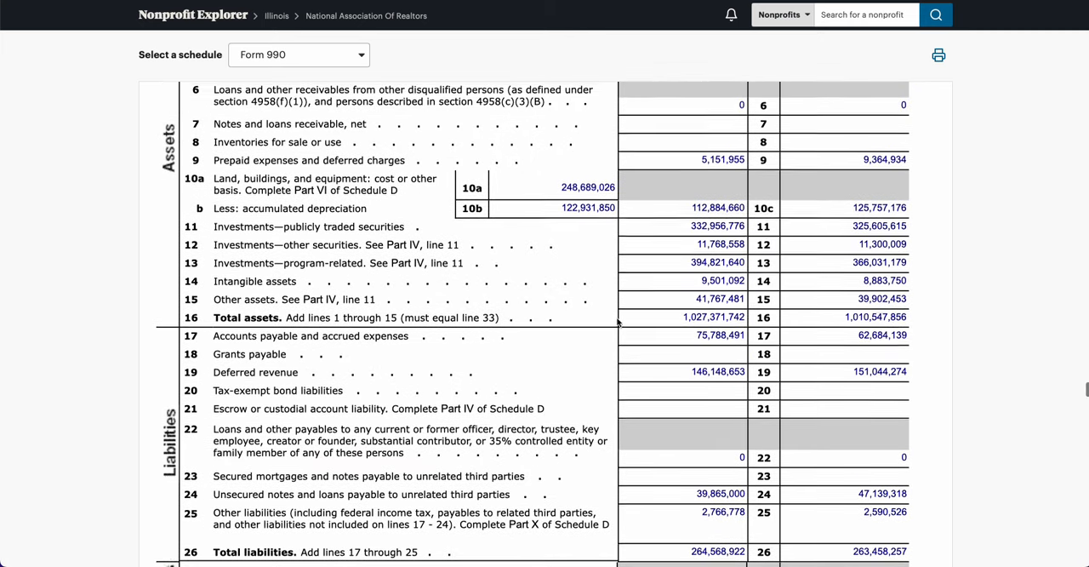
scroll("up", 3)
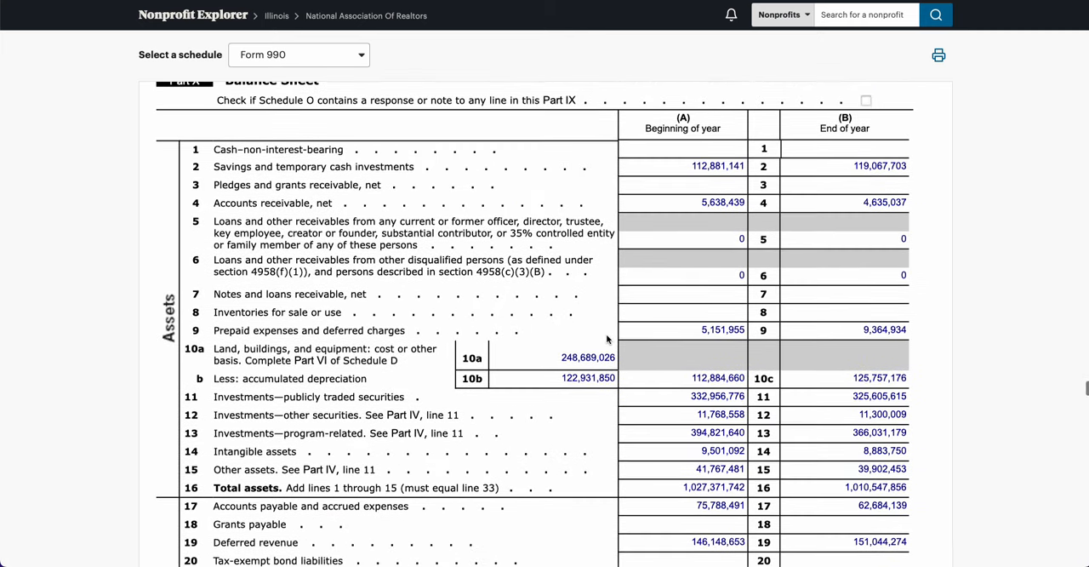
scroll("down", 3)
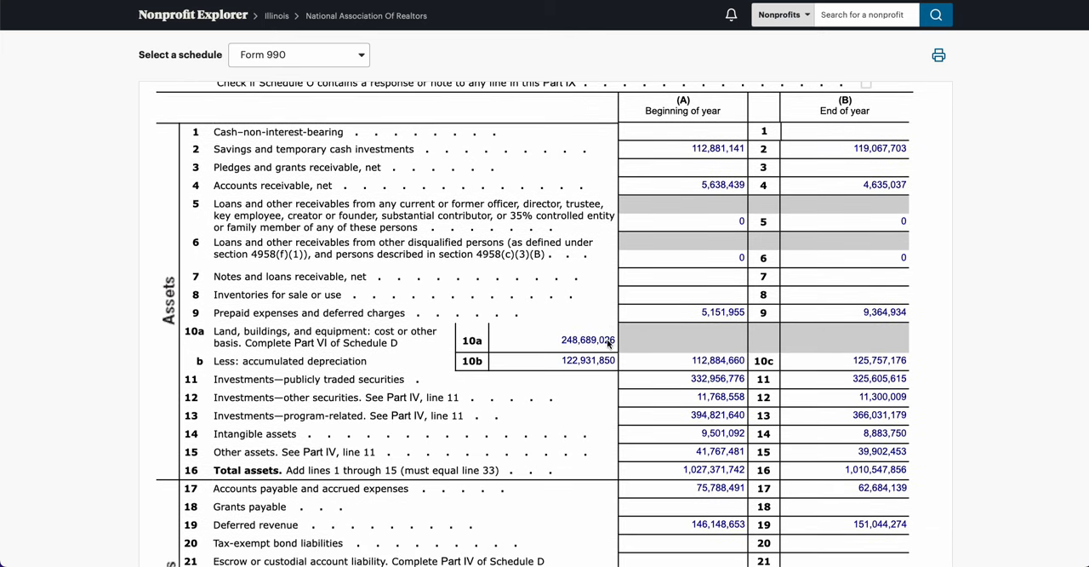
mouse_move(620, 342)
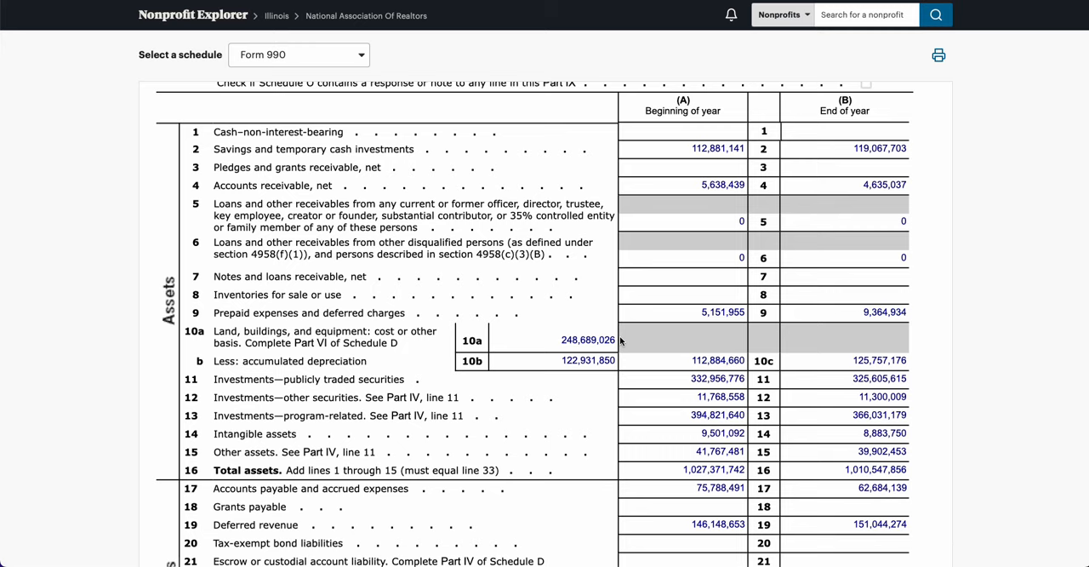
mouse_move(691, 291)
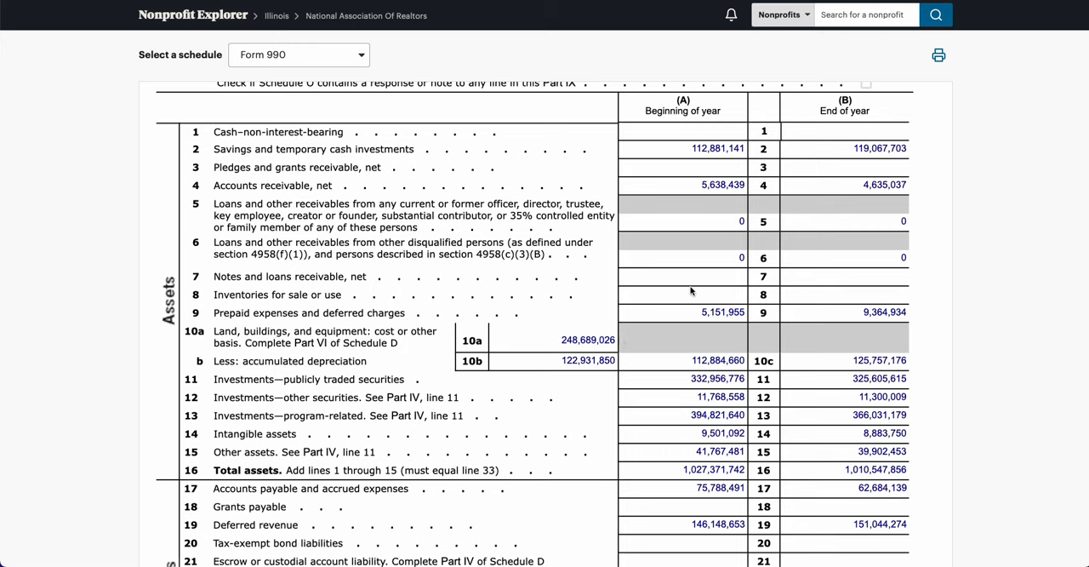
scroll("up", 3)
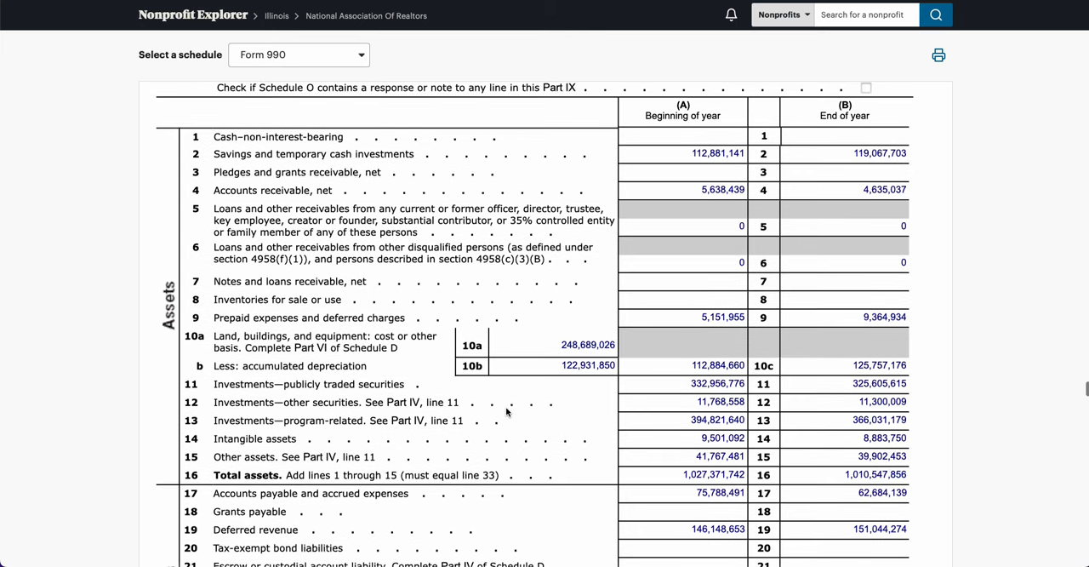
mouse_move(497, 386)
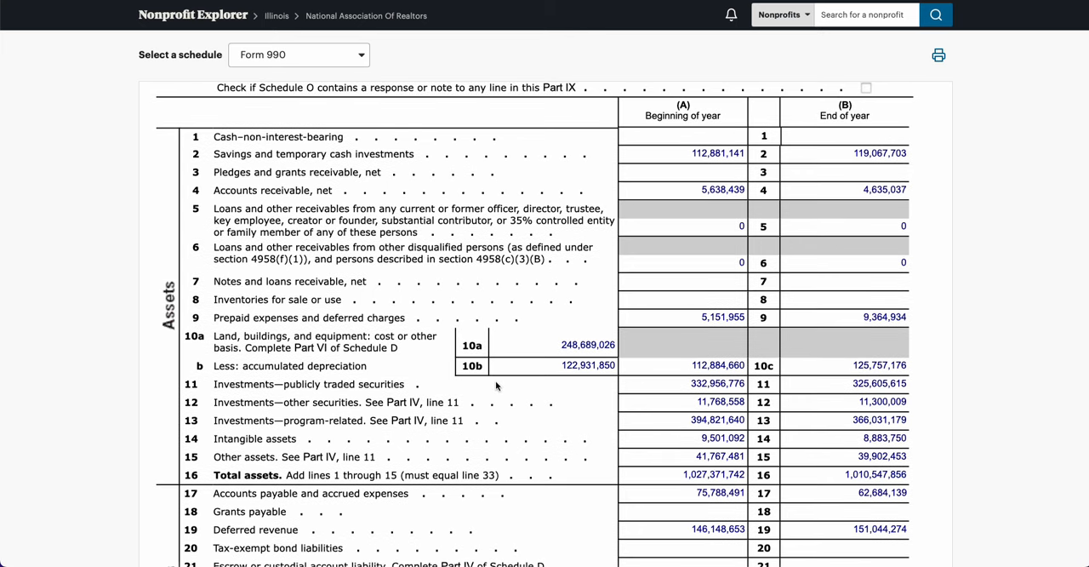
mouse_move(151, 265)
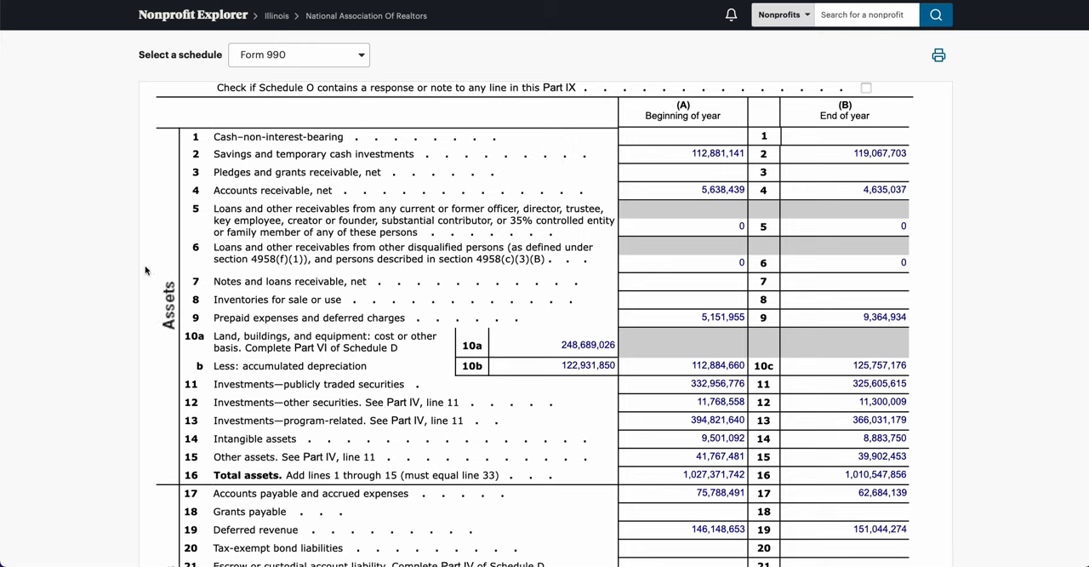
mouse_move(402, 262)
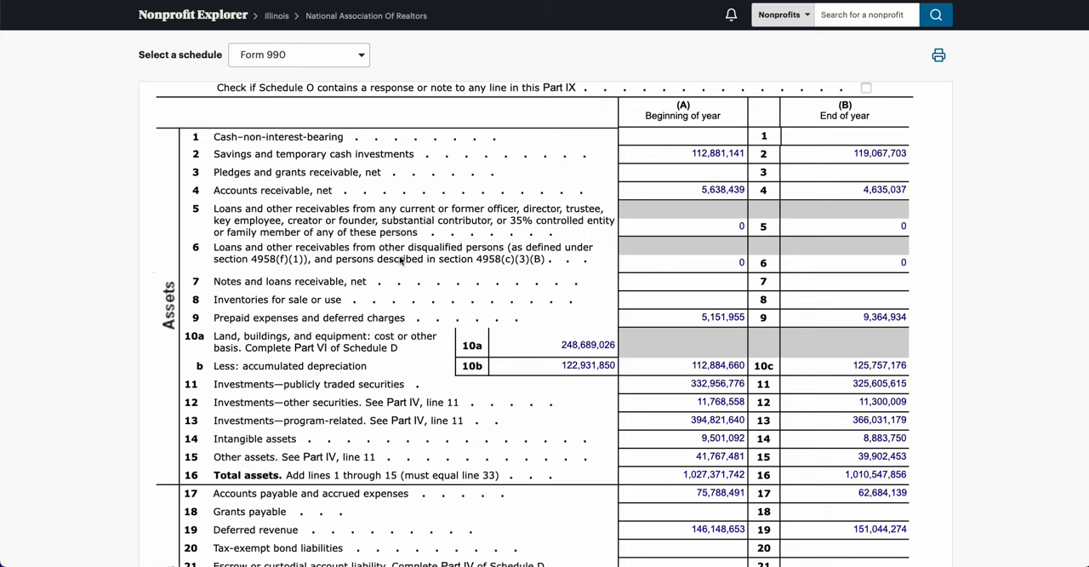